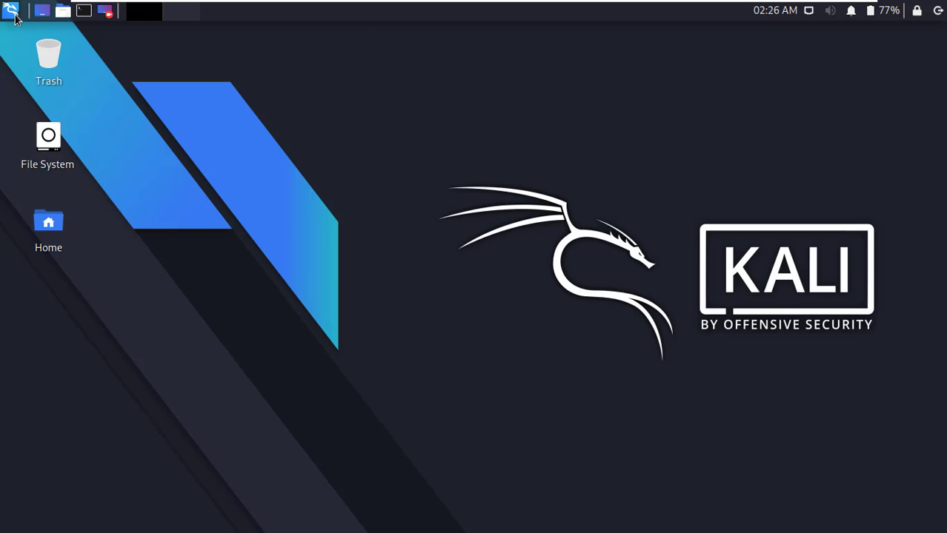
mouse_move(617, 304)
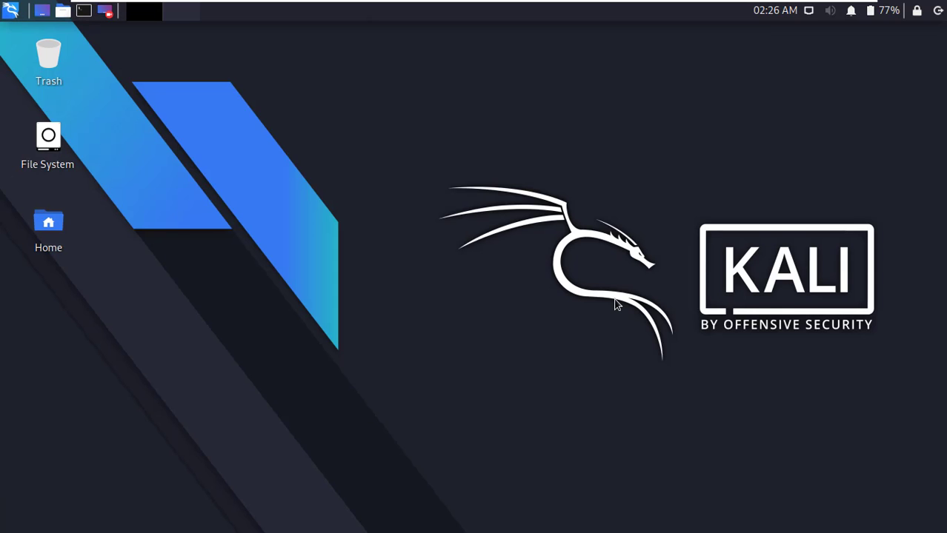
Launch Firefox from the launcher in the top panel
click(144, 10)
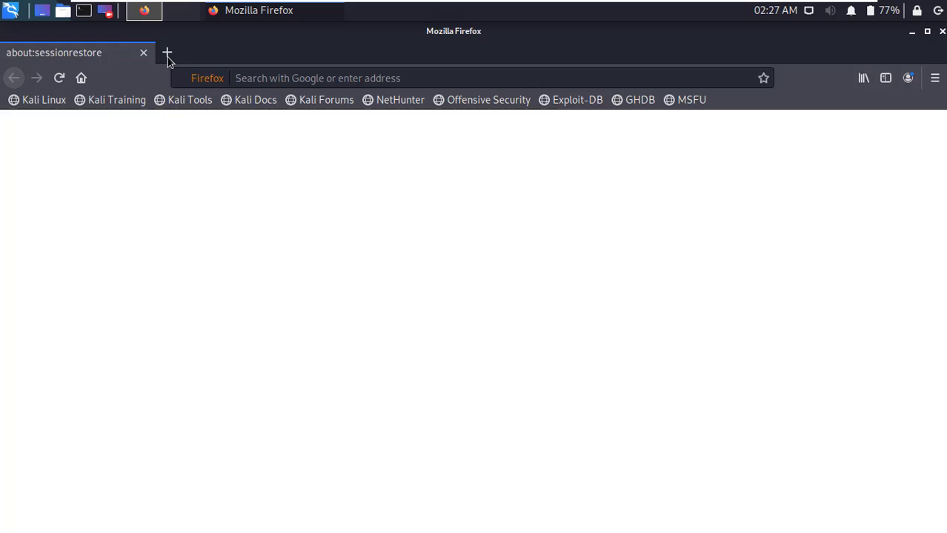
click(167, 52)
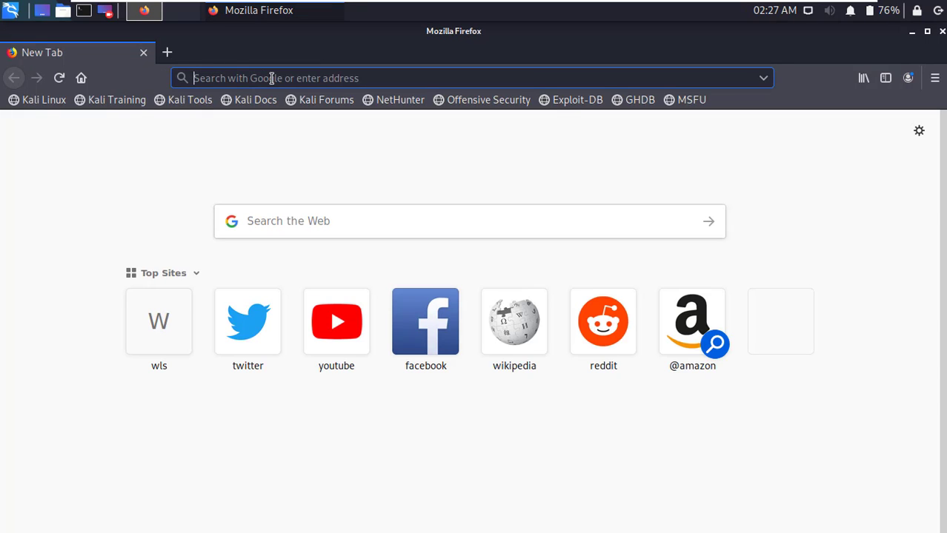
text(oper)
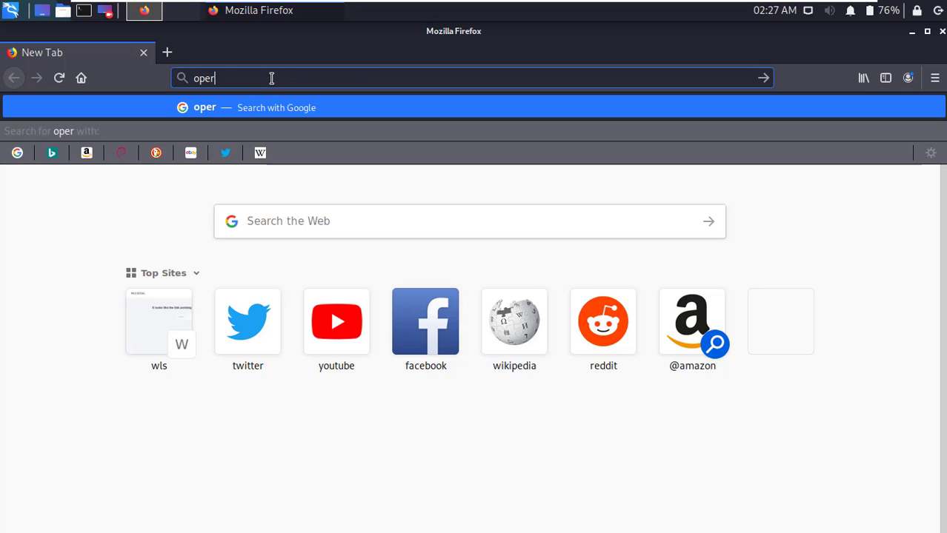
text(a.com)
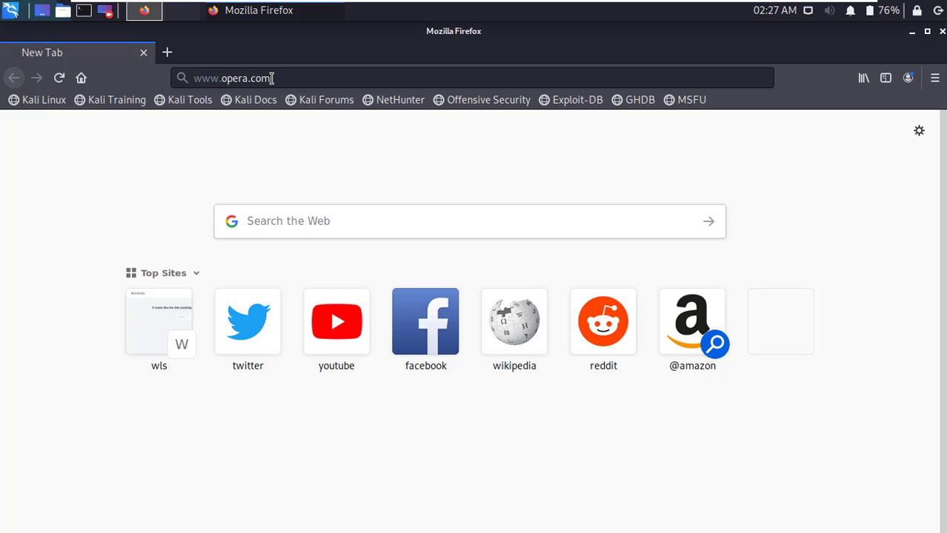
key(Return)
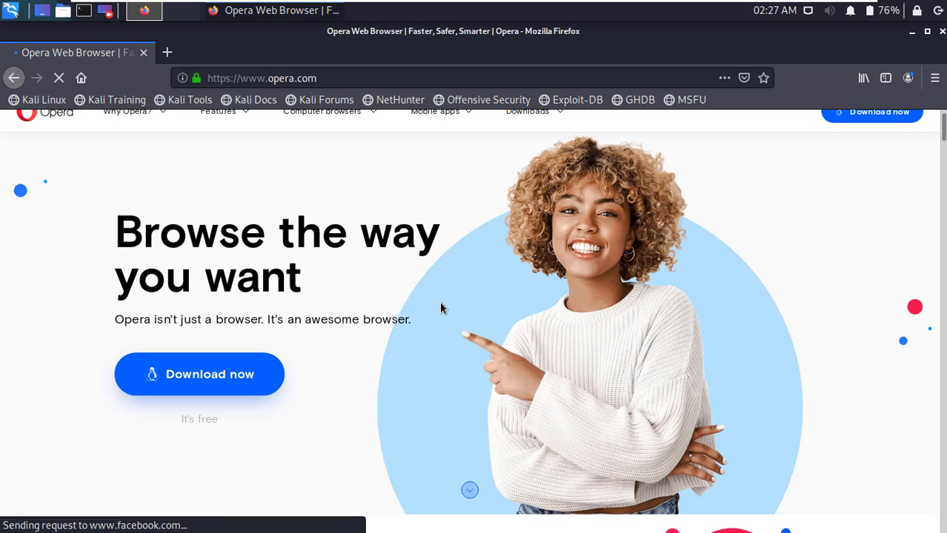
mouse_move(285, 285)
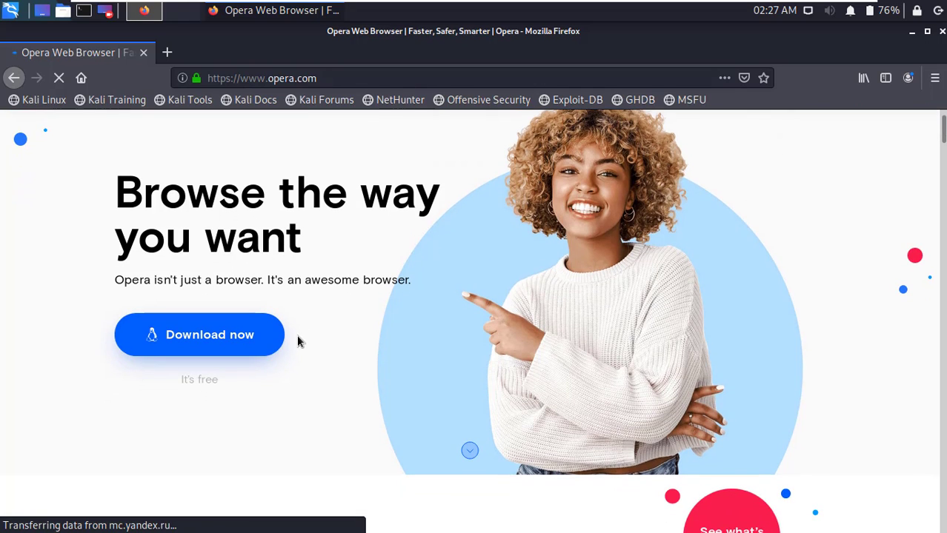
mouse_move(244, 334)
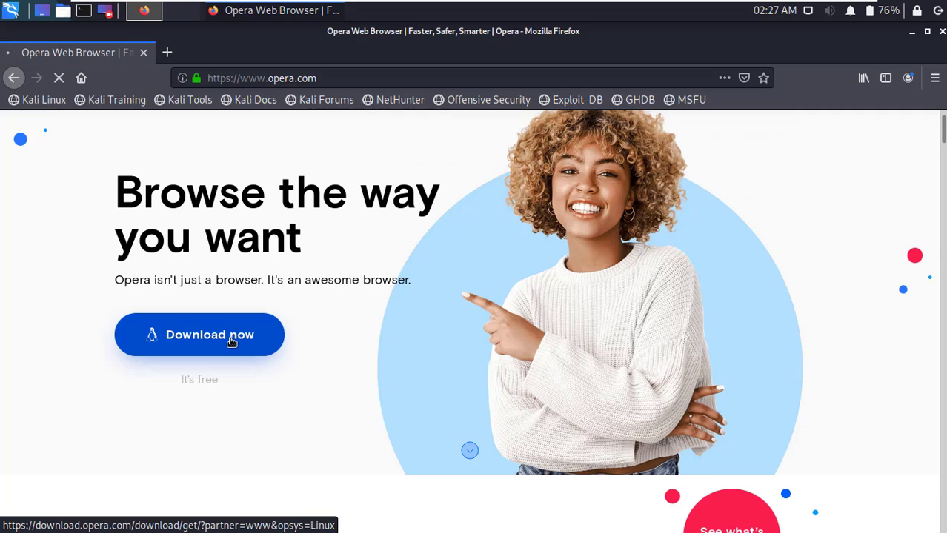
Download opera-stable_71.0.3770.271_amd64.deb from Opera's site, saving the file to disk
click(199, 334)
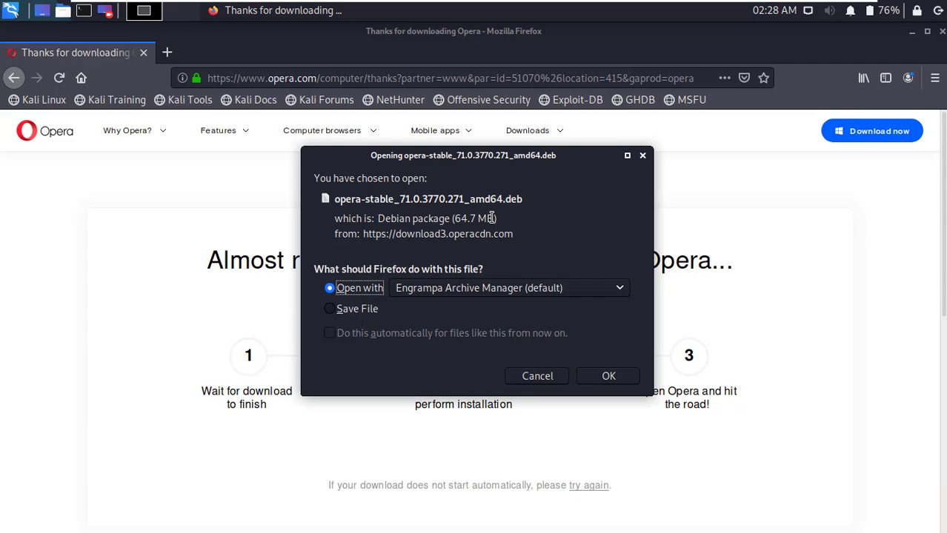
click(329, 309)
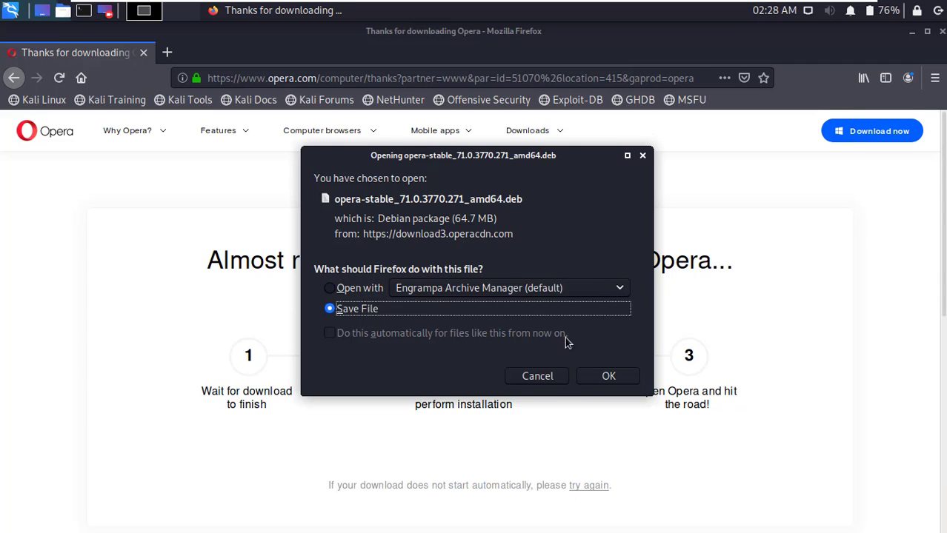
click(608, 375)
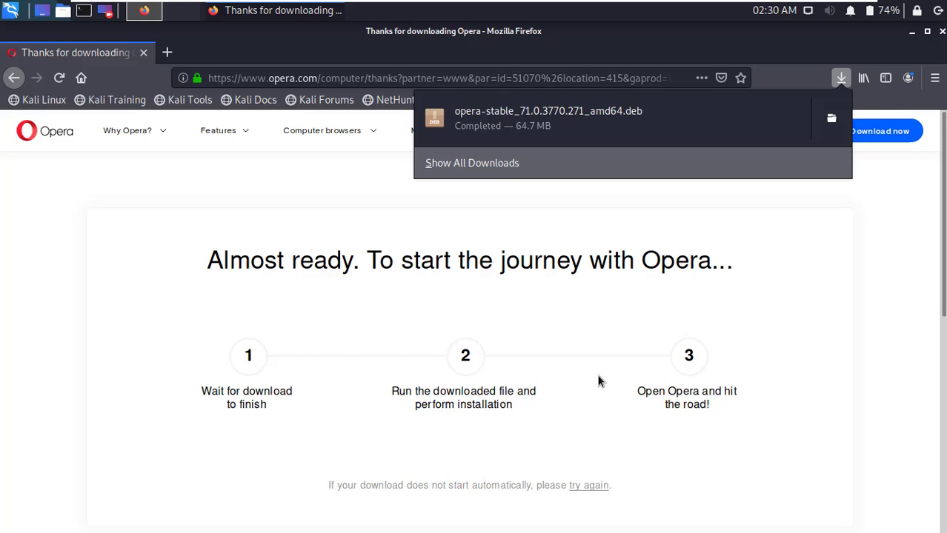
mouse_move(487, 206)
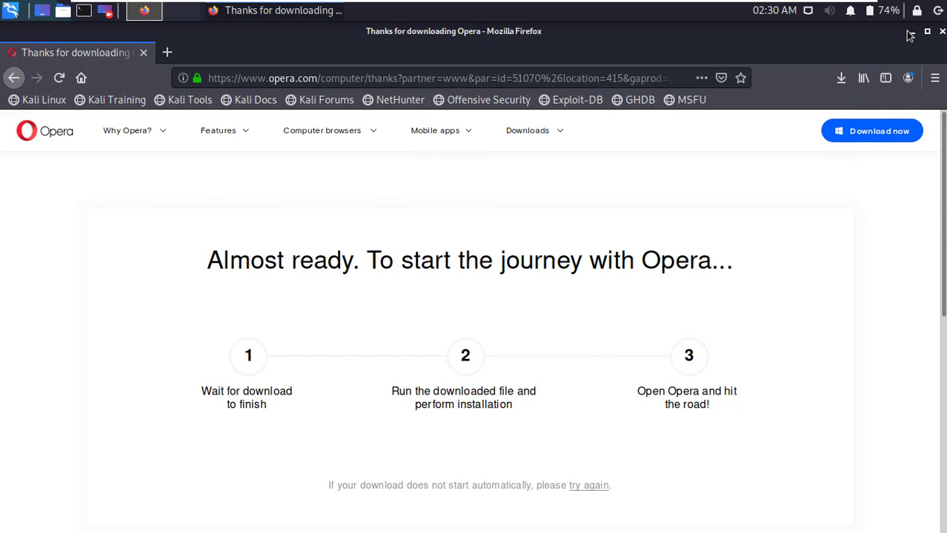
Minimize Firefox to reveal the Kali desktop
click(910, 31)
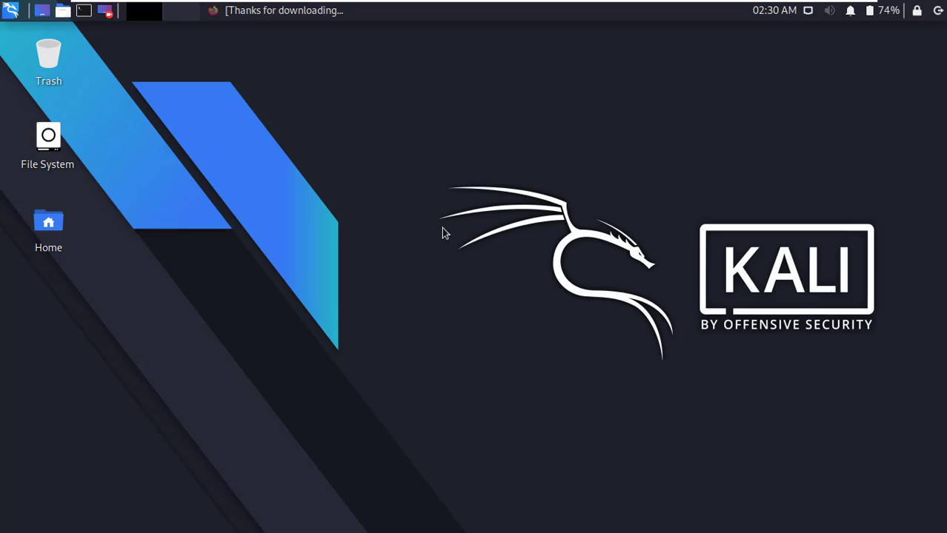
mouse_move(361, 240)
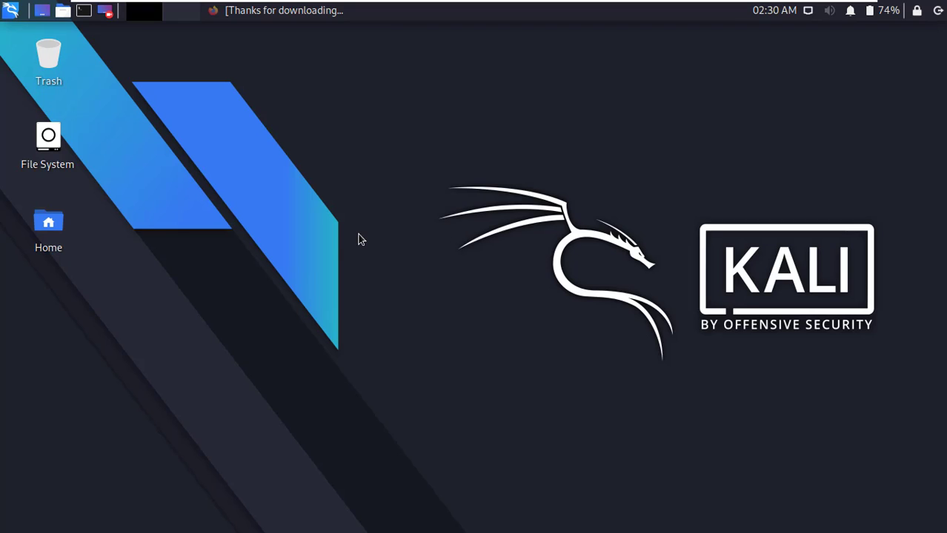
mouse_move(290, 239)
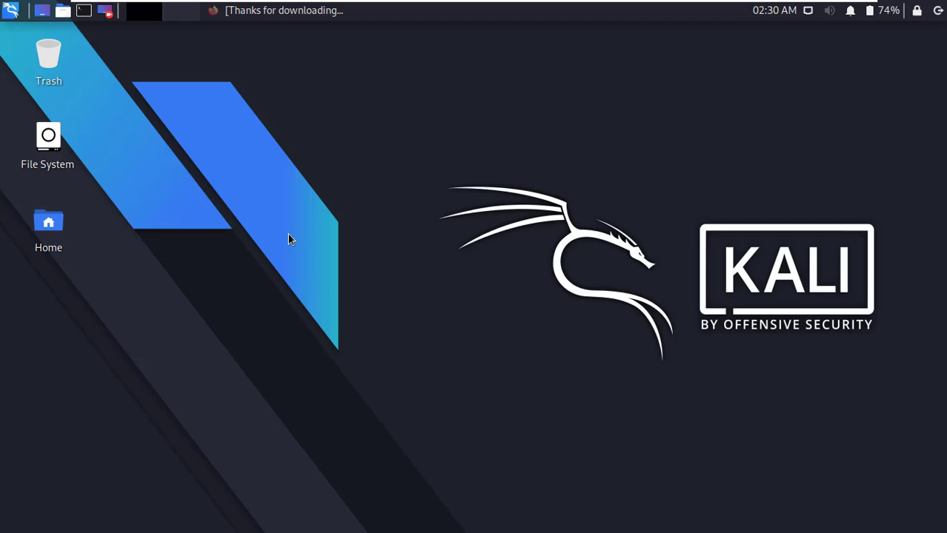
mouse_move(251, 195)
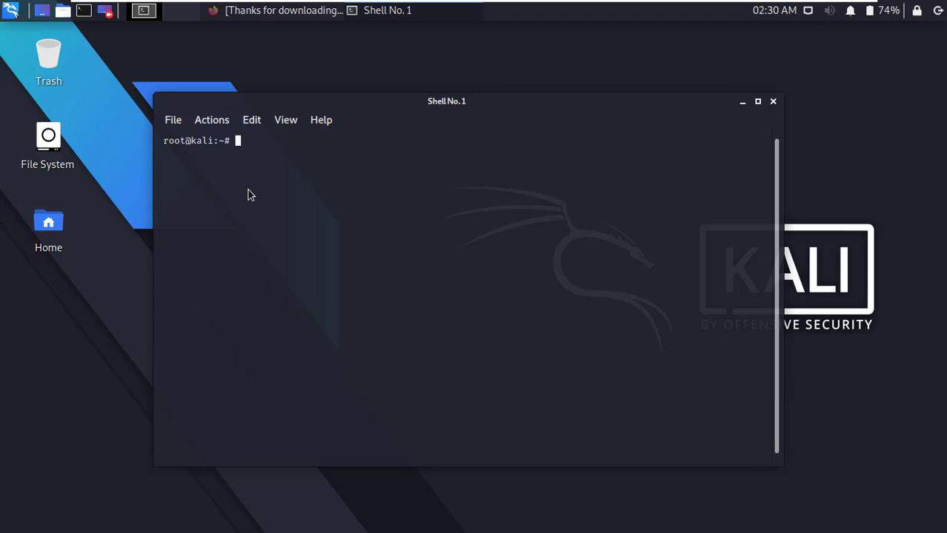
mouse_move(436, 125)
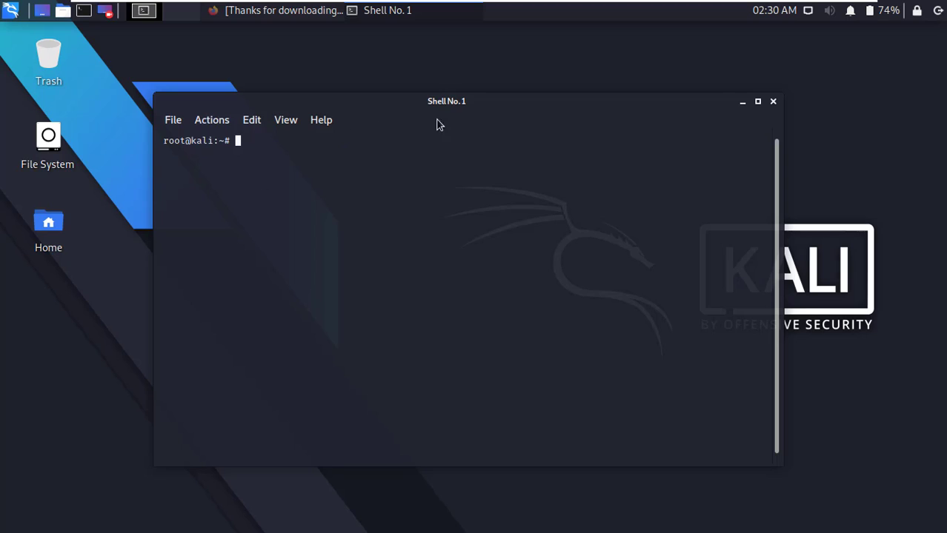
Reposition the terminal, cd into Downloads and list it to confirm the Opera .deb
drag(446, 101, 460, 87)
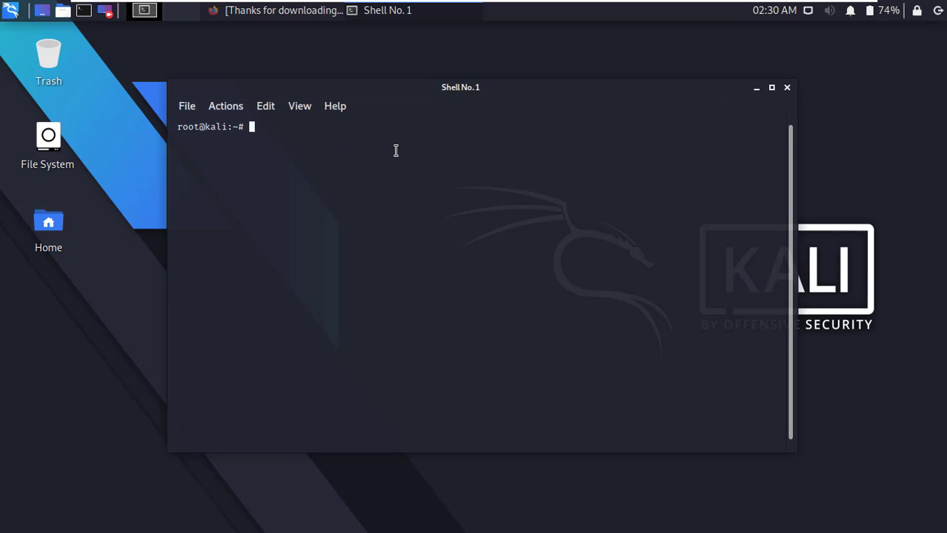
mouse_move(383, 152)
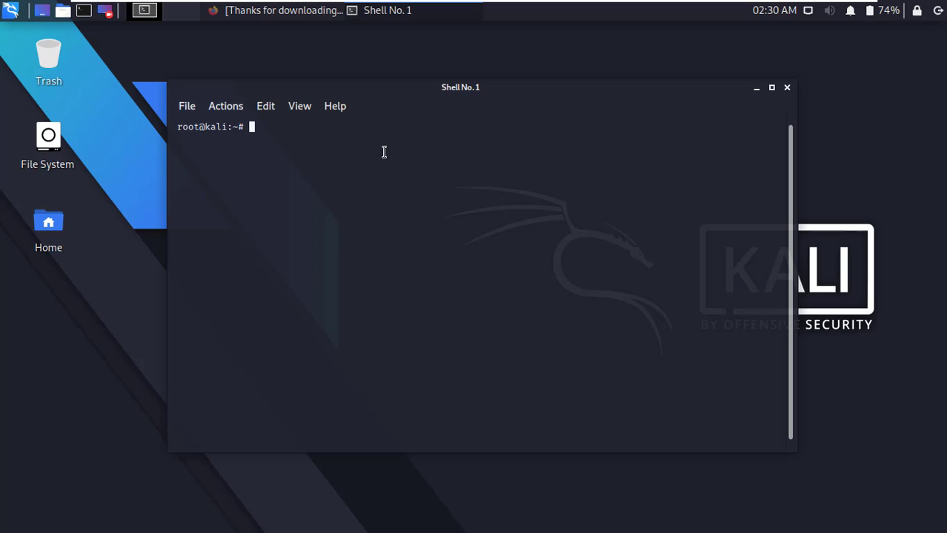
text(cd)
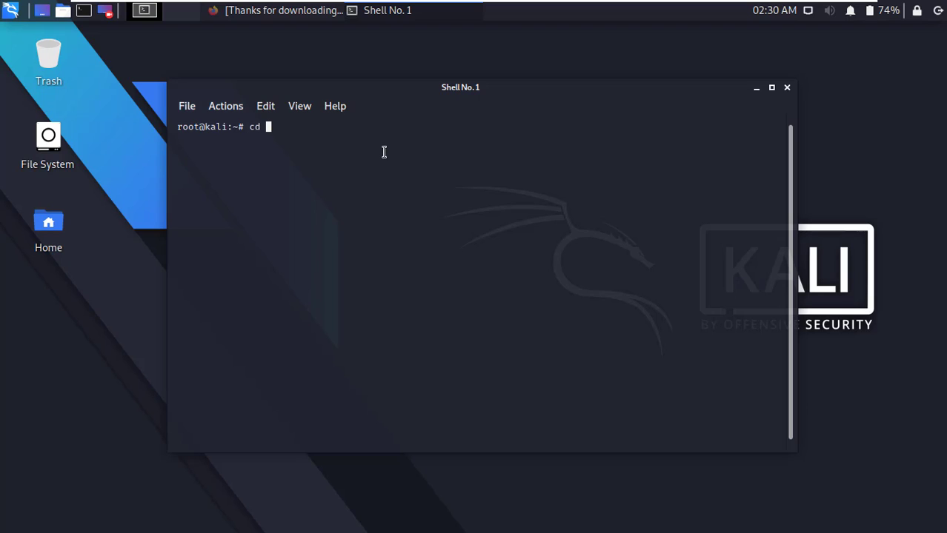
text(Dow)
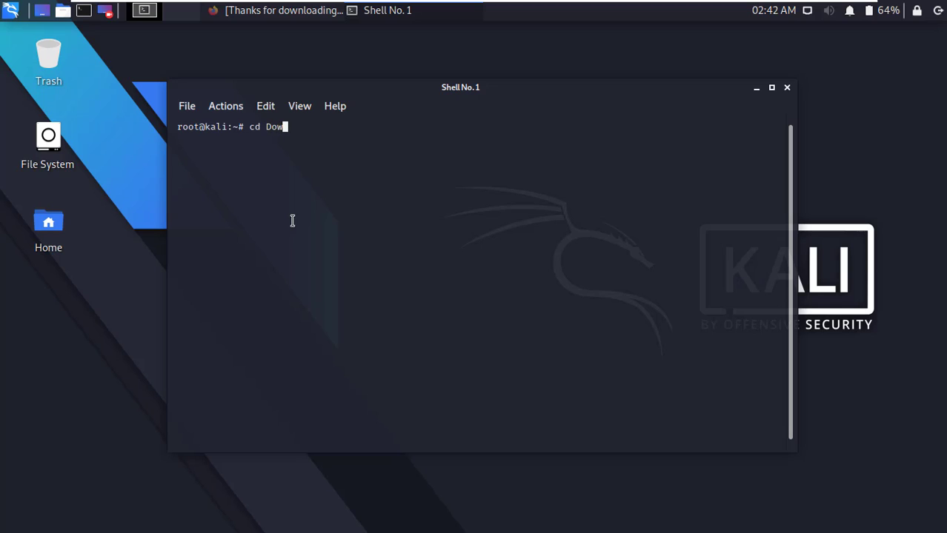
text(nloads)
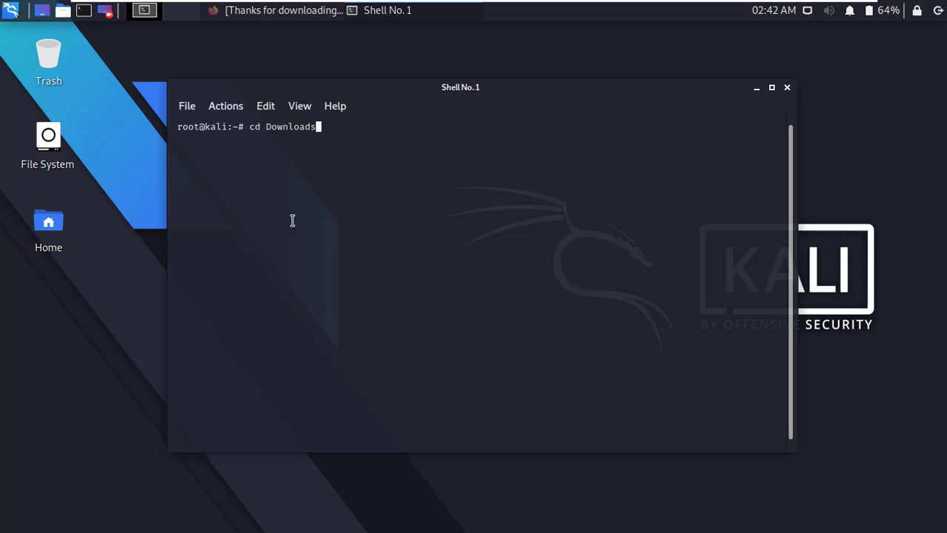
key(Return)
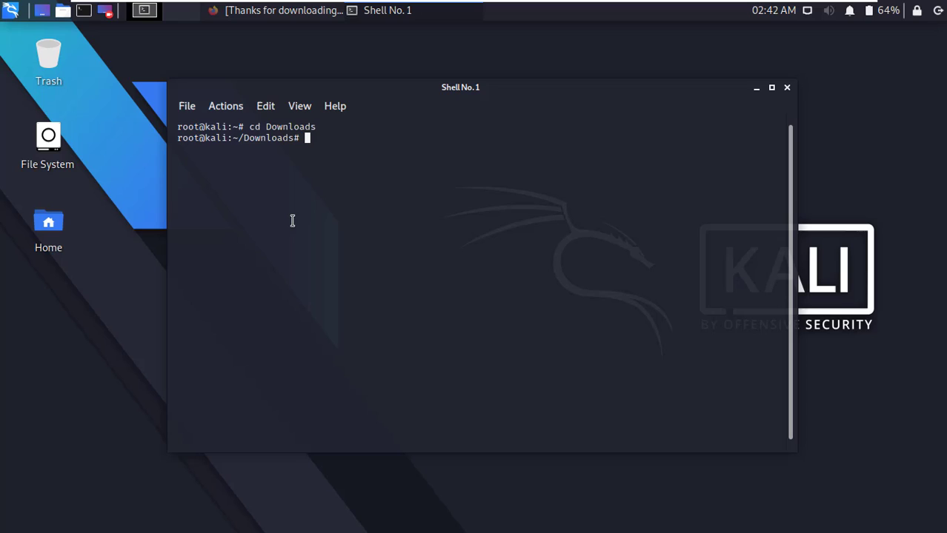
text(ls)
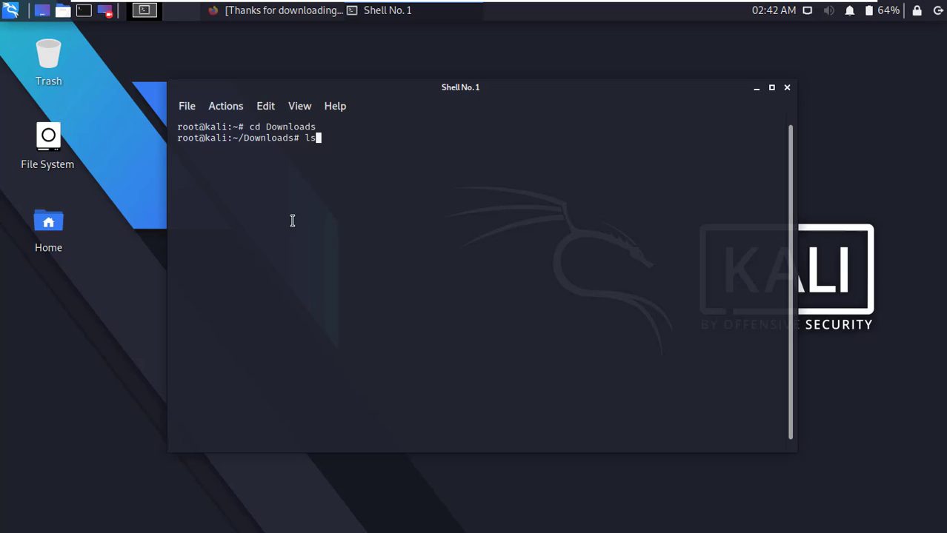
key(Return)
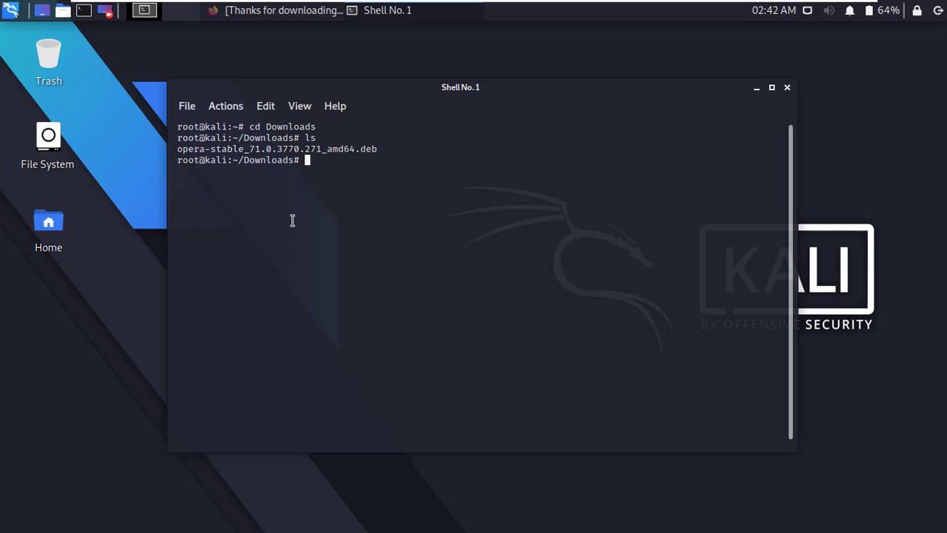
Run chmod 777 on opera-stable_71.0.3770.271_amd64.deb
text(chmo)
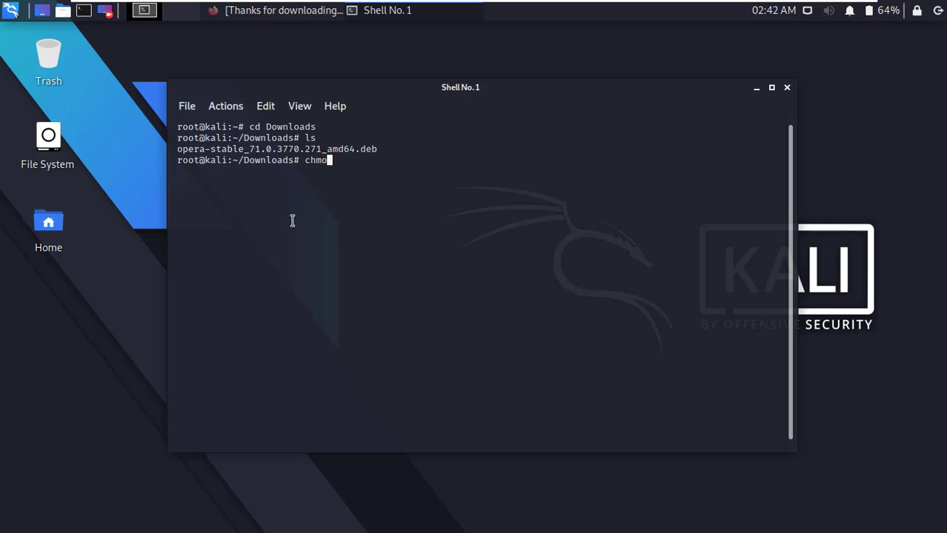
text(d)
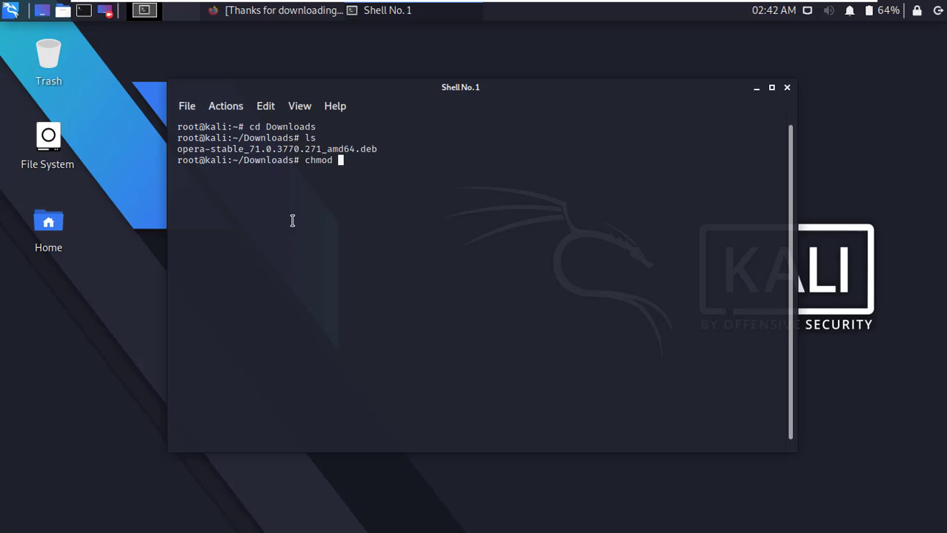
text(777)
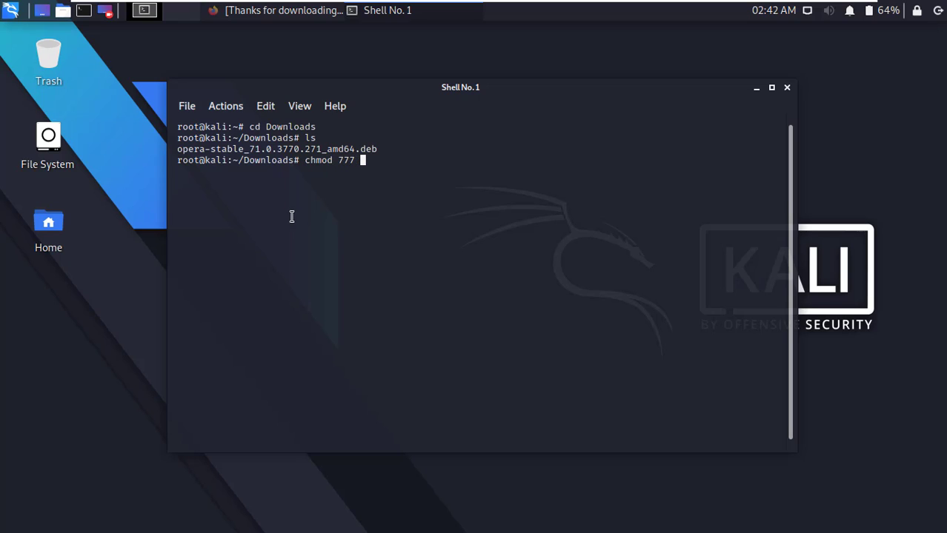
double_click(212, 149)
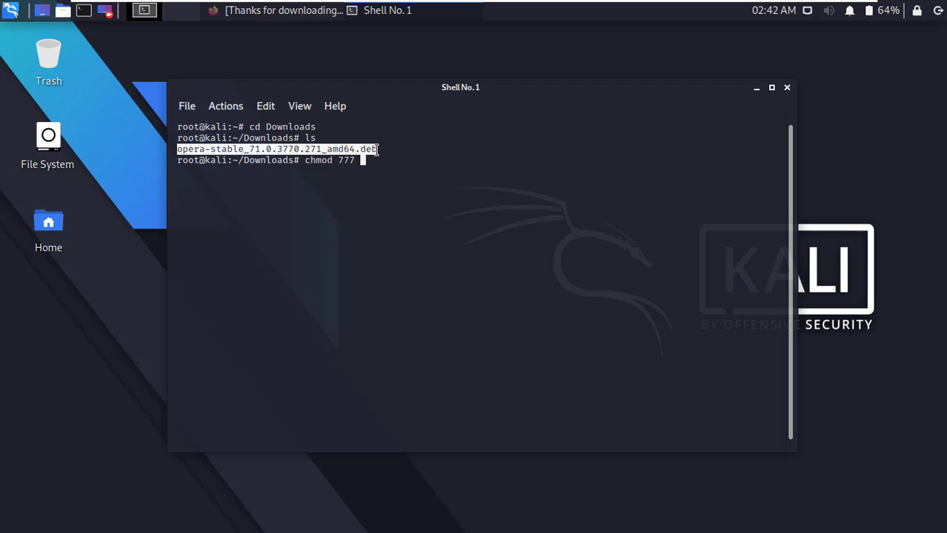
mouse_move(392, 169)
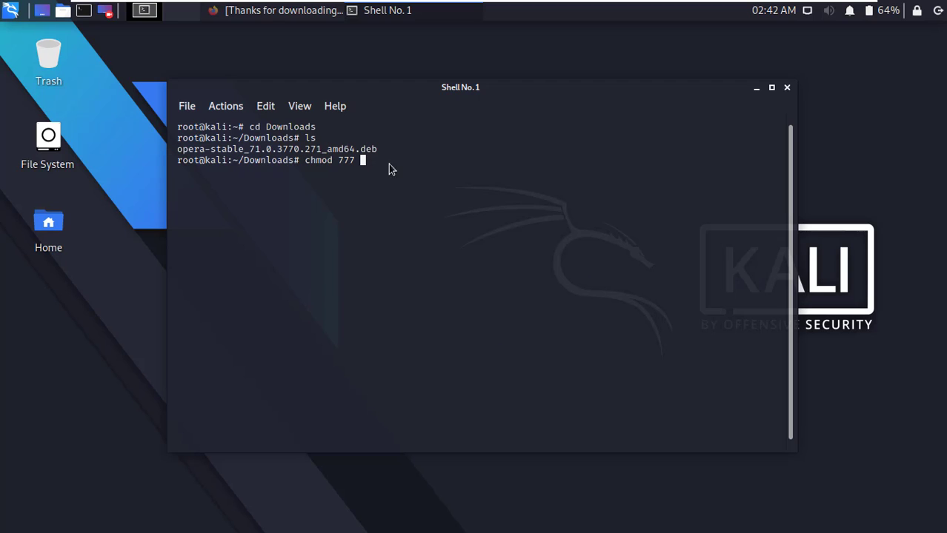
text(opera-stable_71.0.3770.271_amd64.deb)
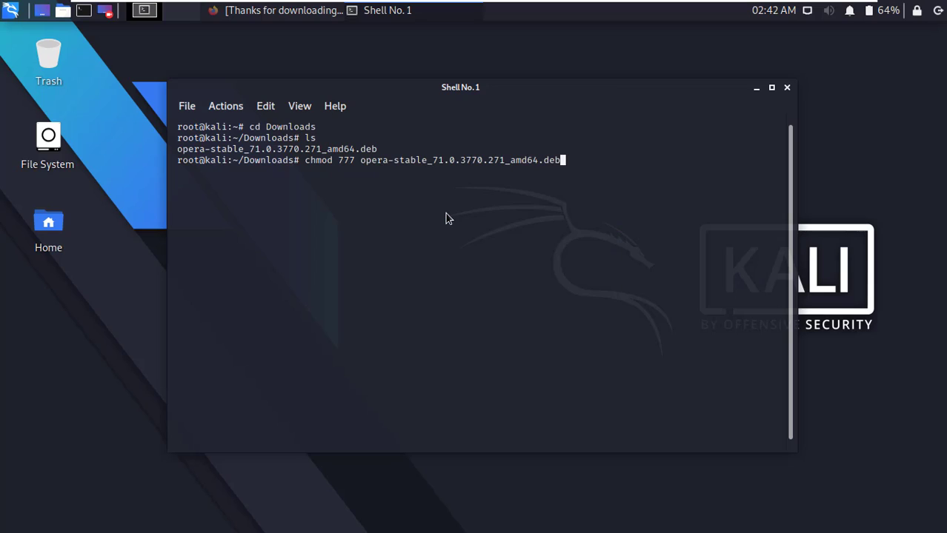
key(Return)
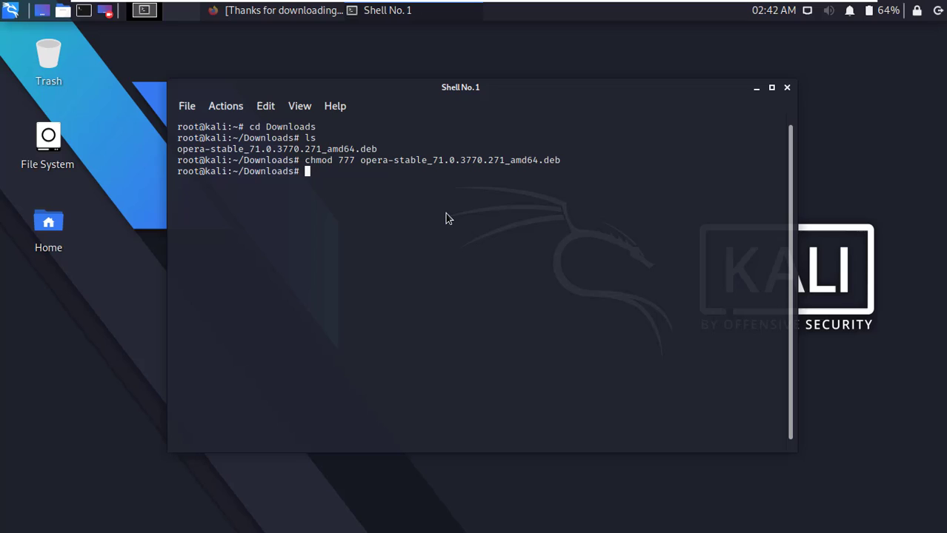
mouse_move(417, 377)
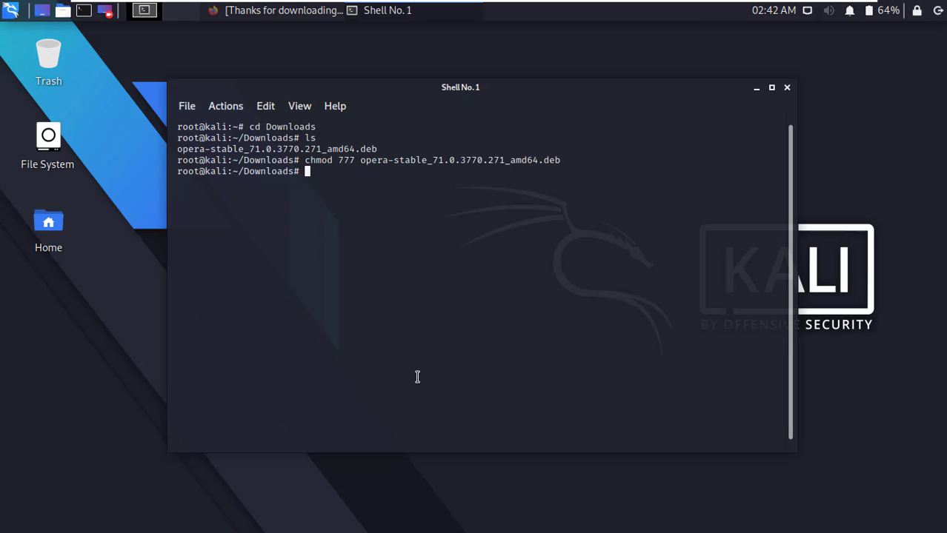
Install the package with sudo dpkg -i, accept Opera system updates, and close the terminal
text(sudo)
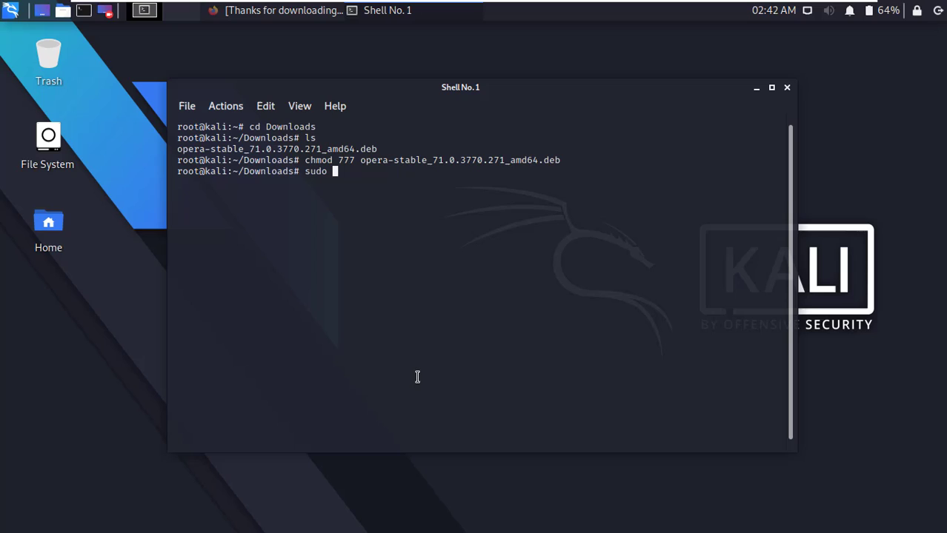
text(dpkg -)
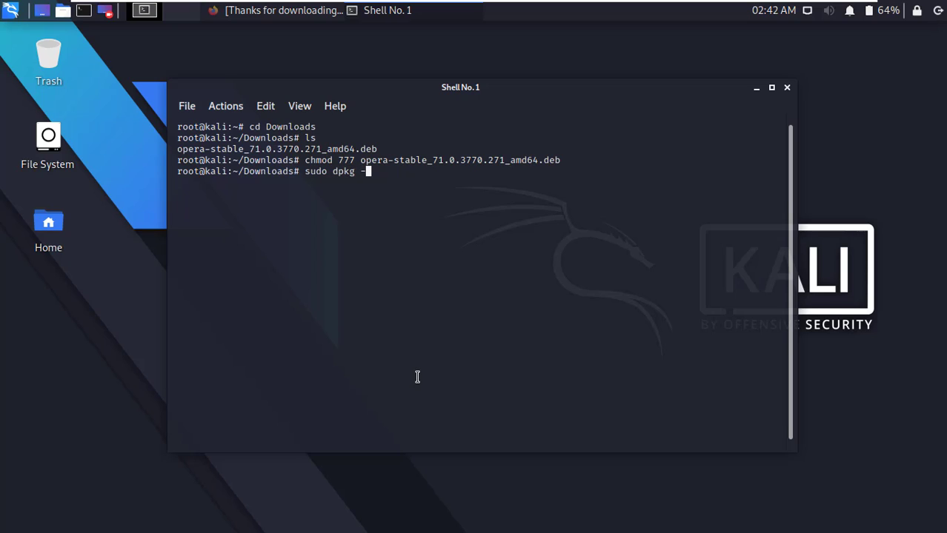
text(i)
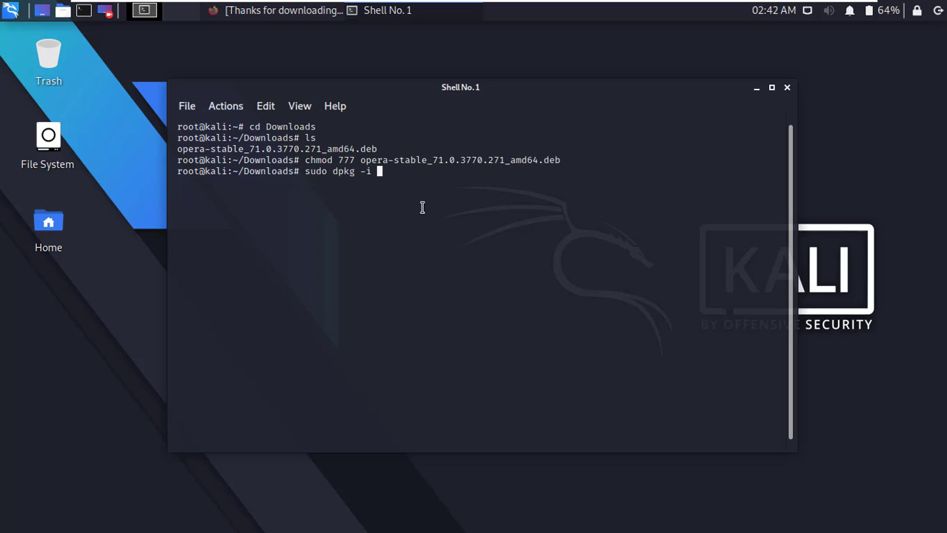
right_click(422, 207)
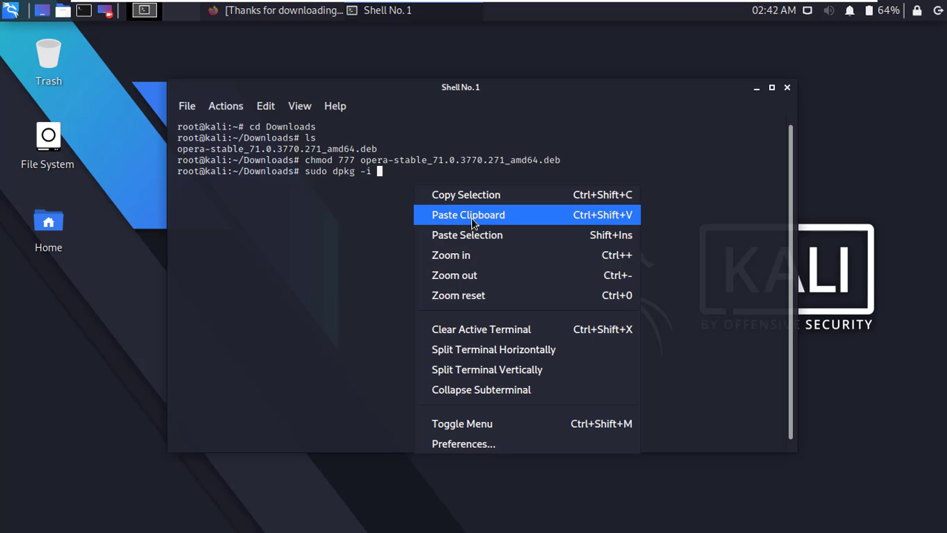
click(467, 215)
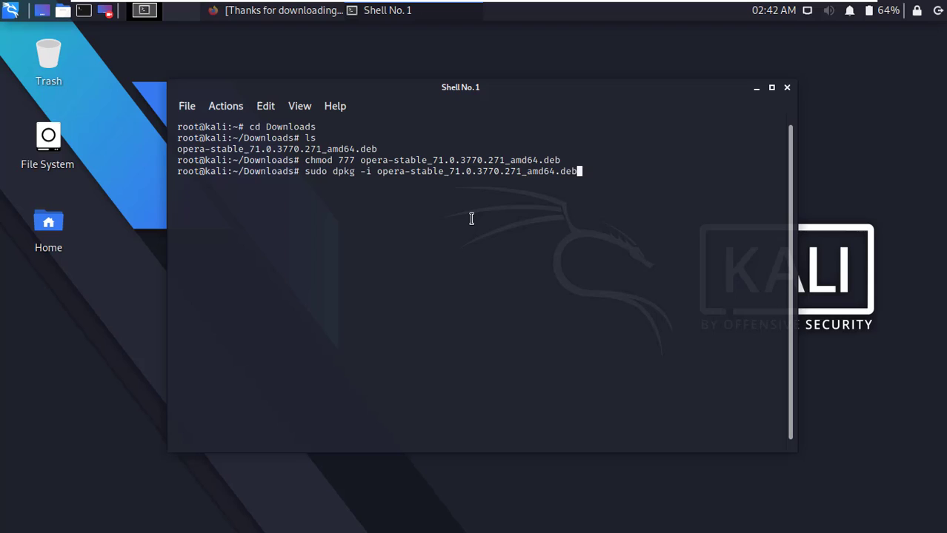
key(Return)
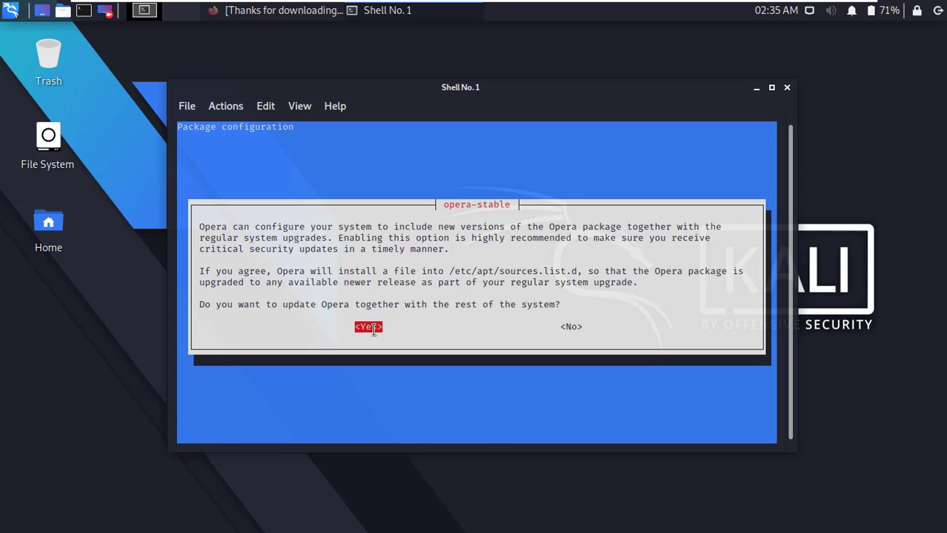
click(368, 326)
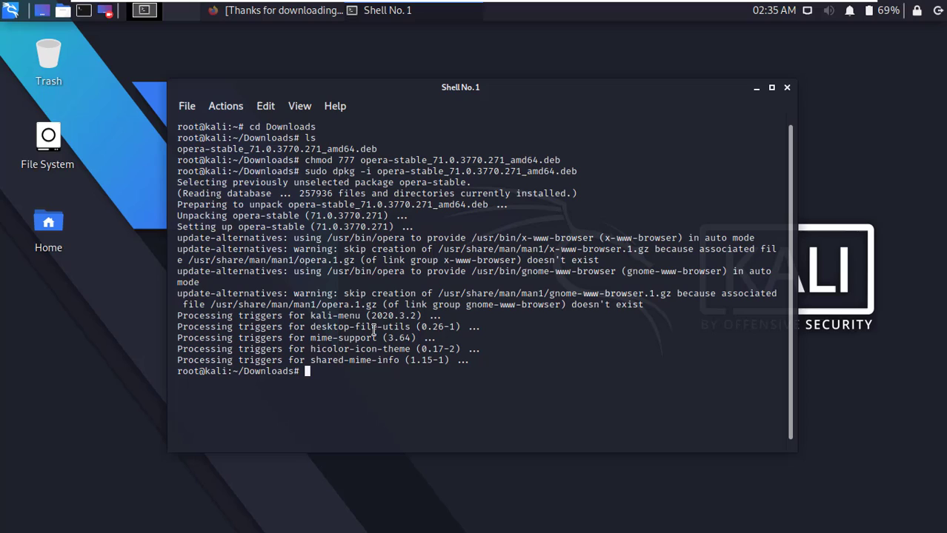
mouse_move(814, 94)
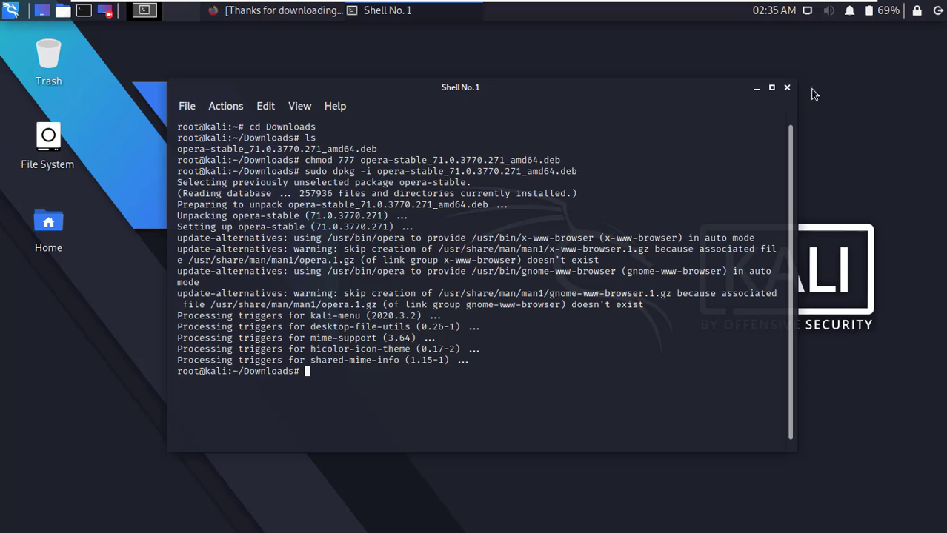
click(787, 87)
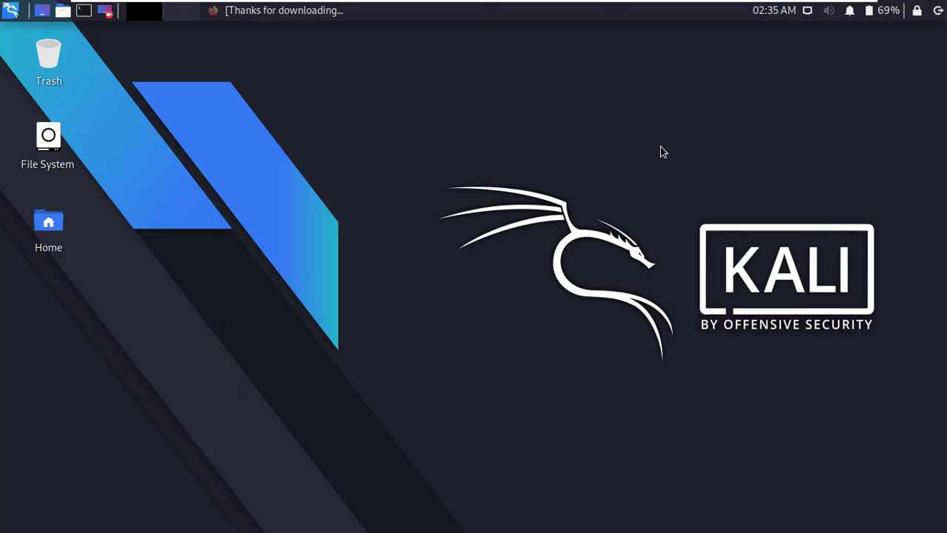
mouse_move(88, 71)
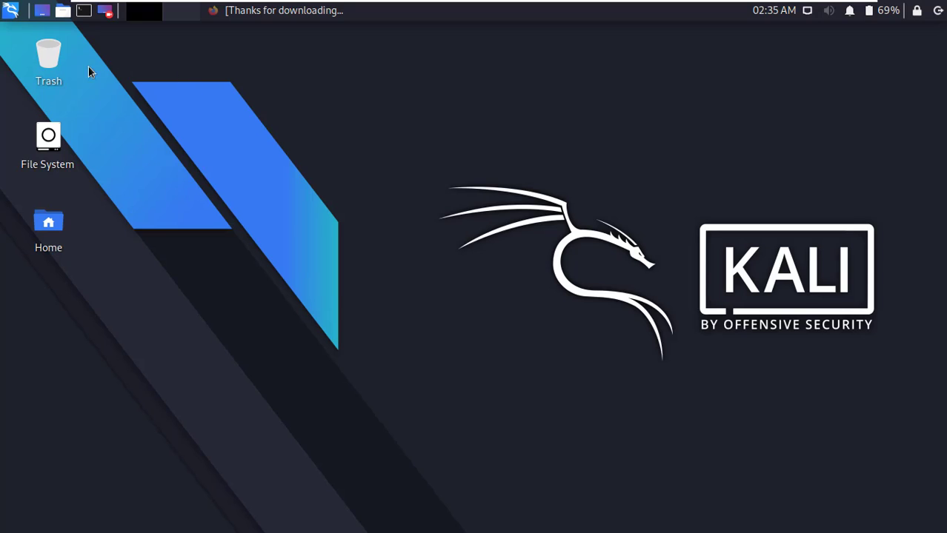
Search the Whisker application menu for 'ope'
click(11, 10)
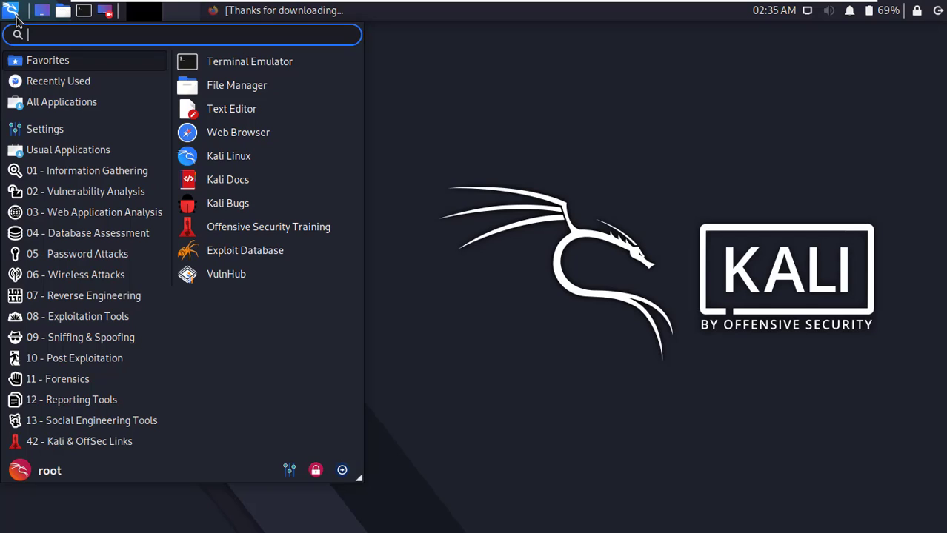
text(ope)
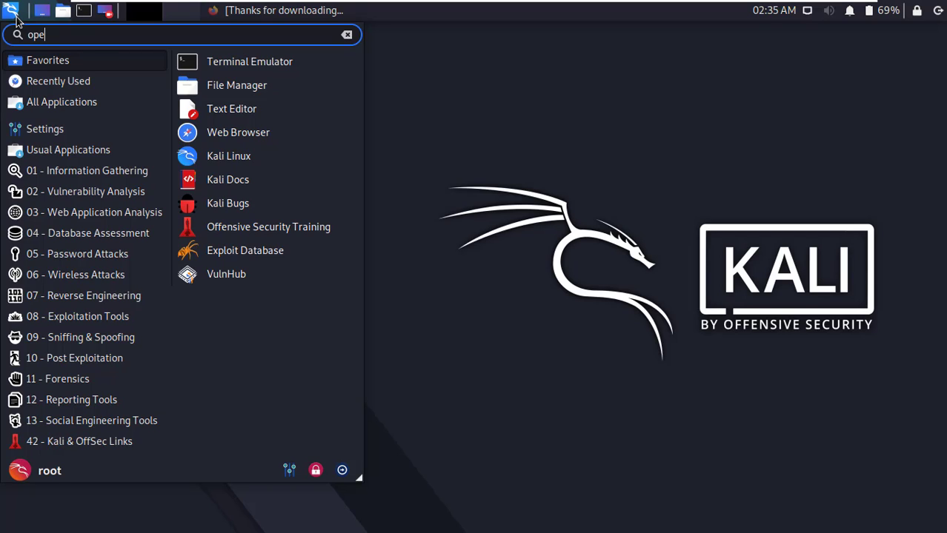
text(ope)
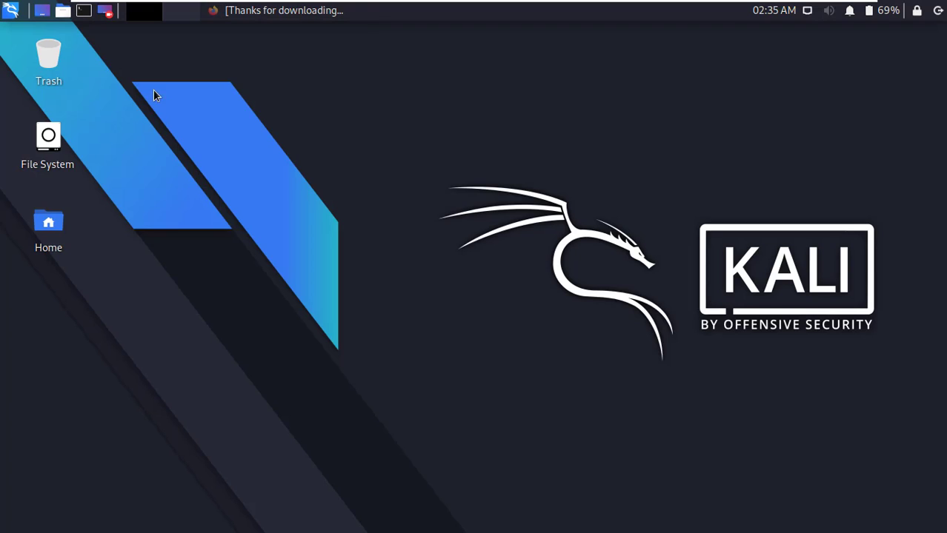
mouse_move(455, 117)
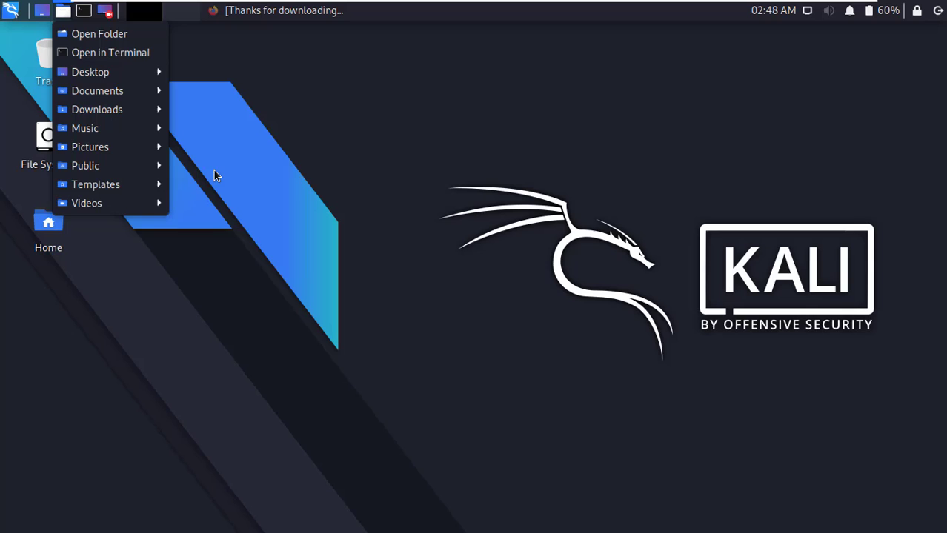
Browse from the file system root through usr and share into applications
click(99, 33)
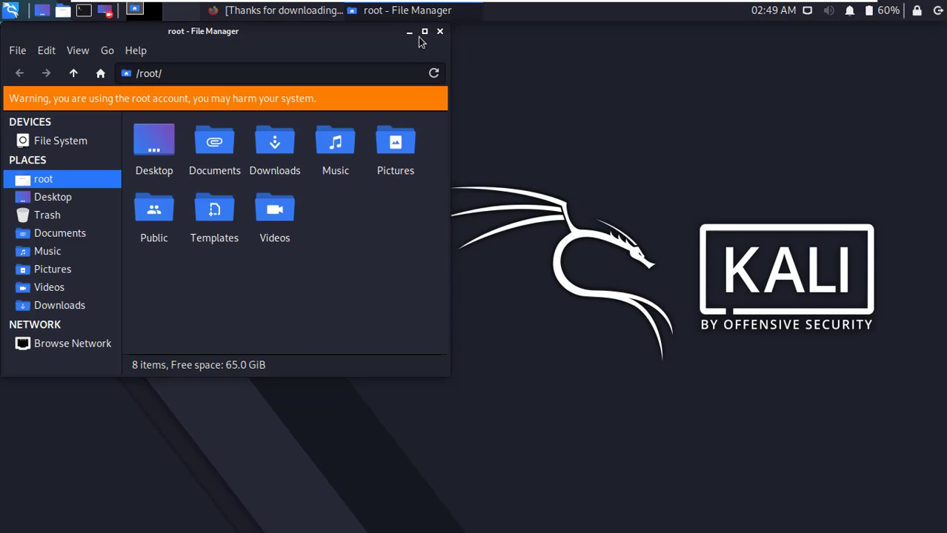
click(425, 32)
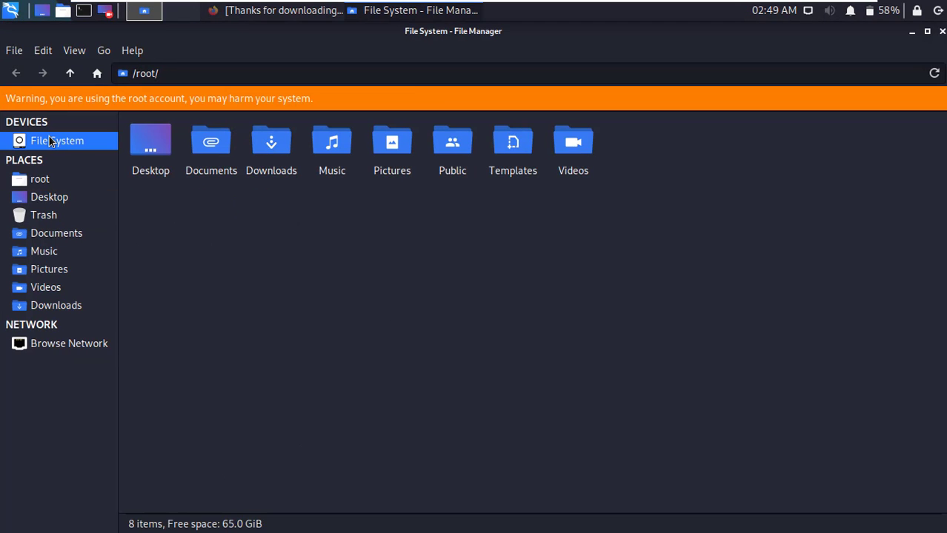
click(57, 140)
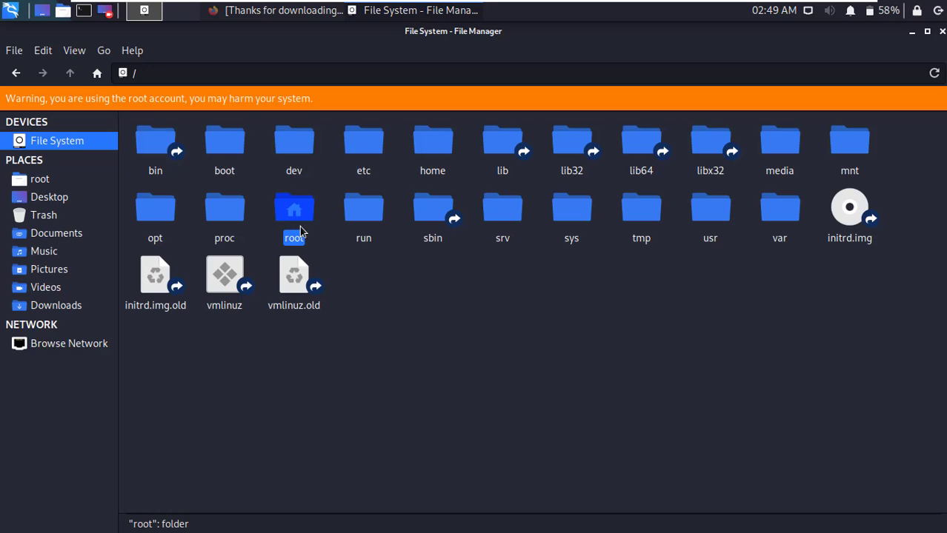
mouse_move(739, 208)
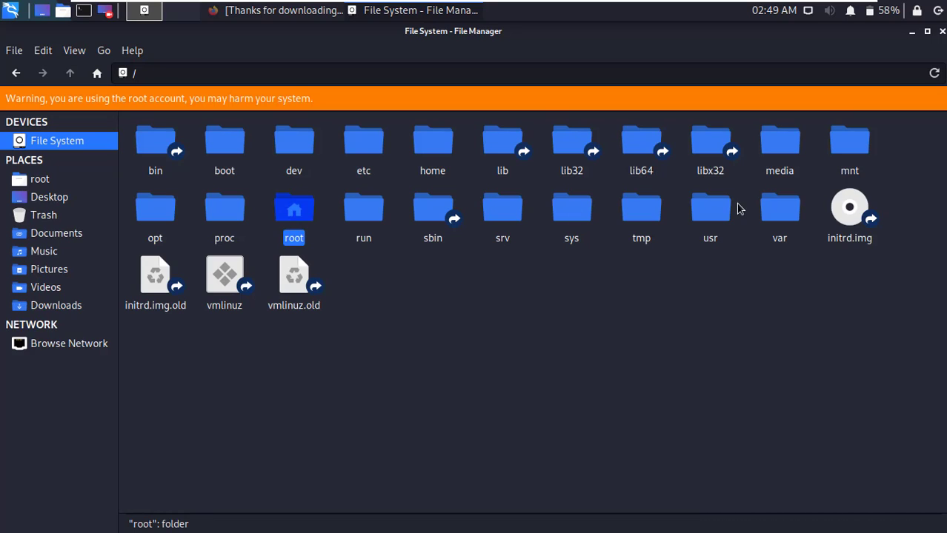
double_click(709, 215)
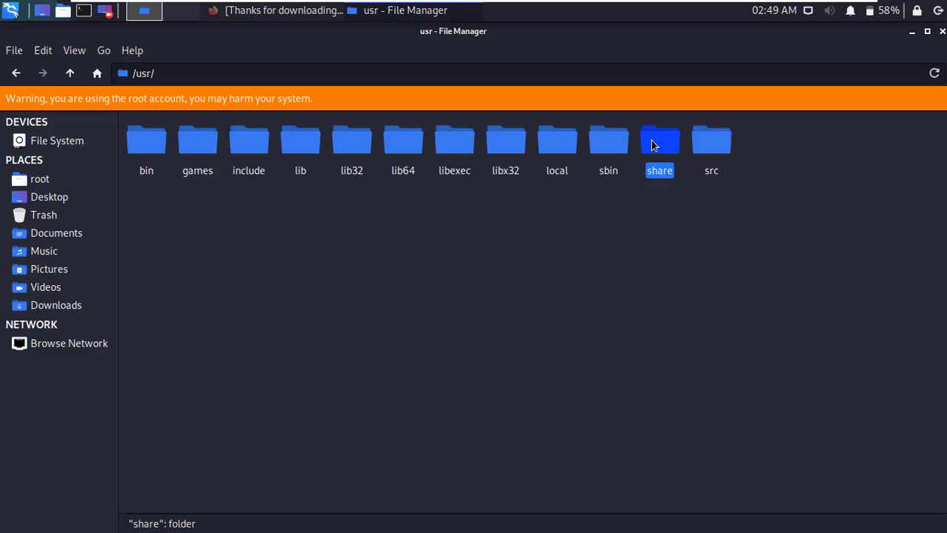
double_click(659, 140)
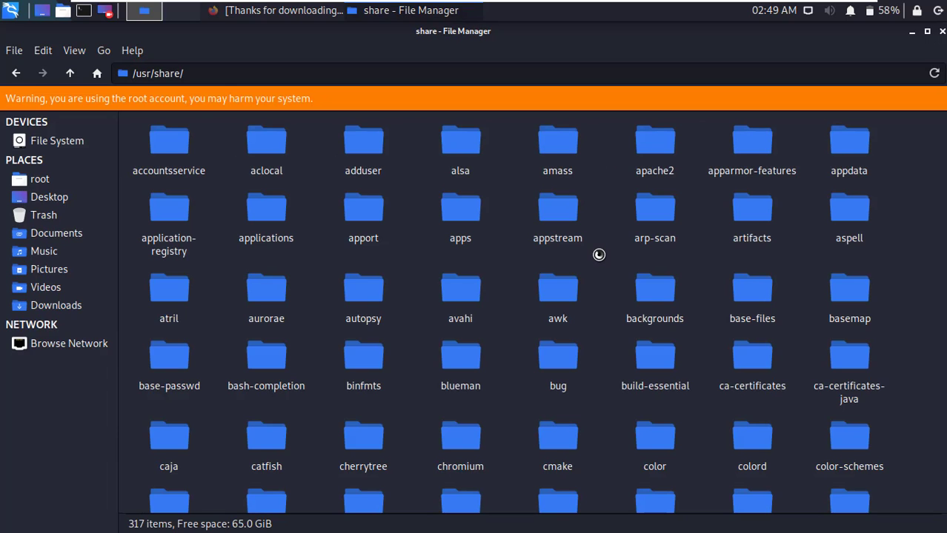
mouse_move(567, 250)
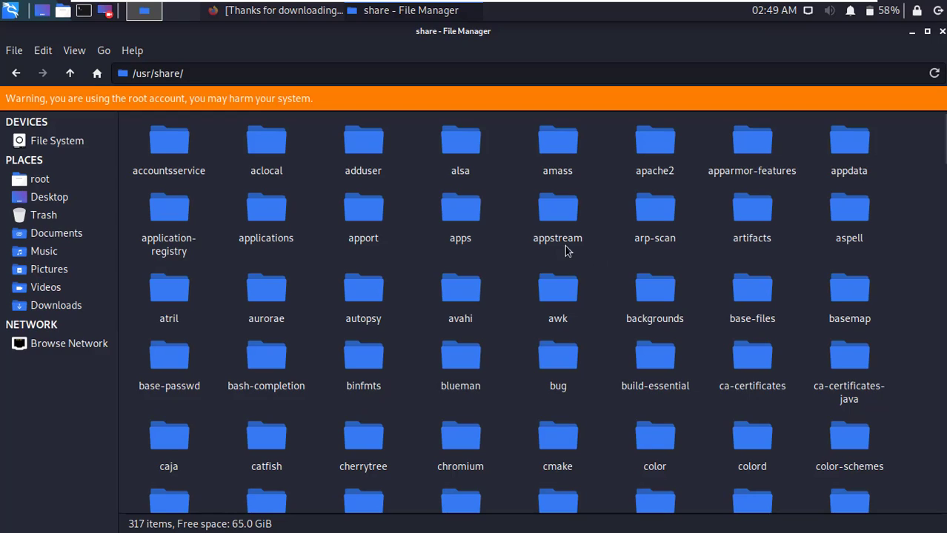
double_click(266, 214)
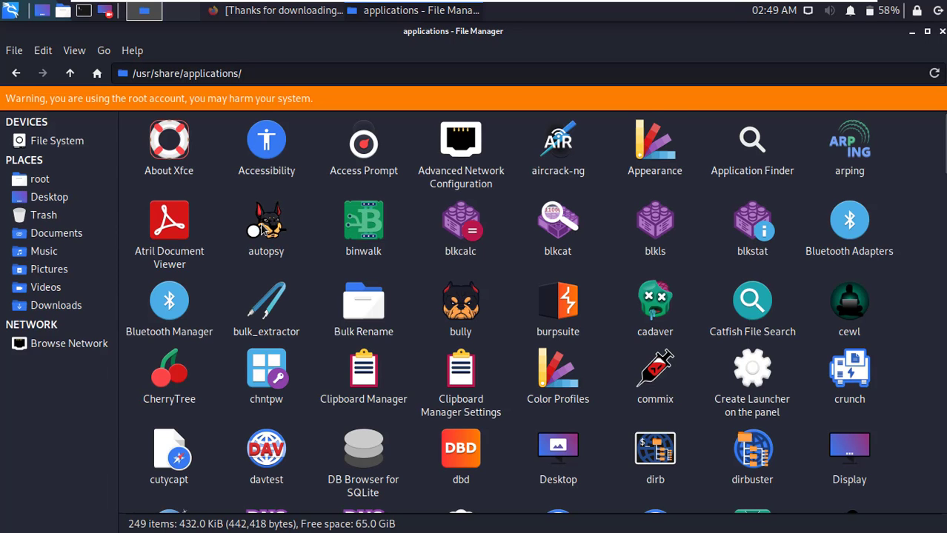
Jump to Opera by typing 'oper' and open opera.desktop in Mousepad
text(oper)
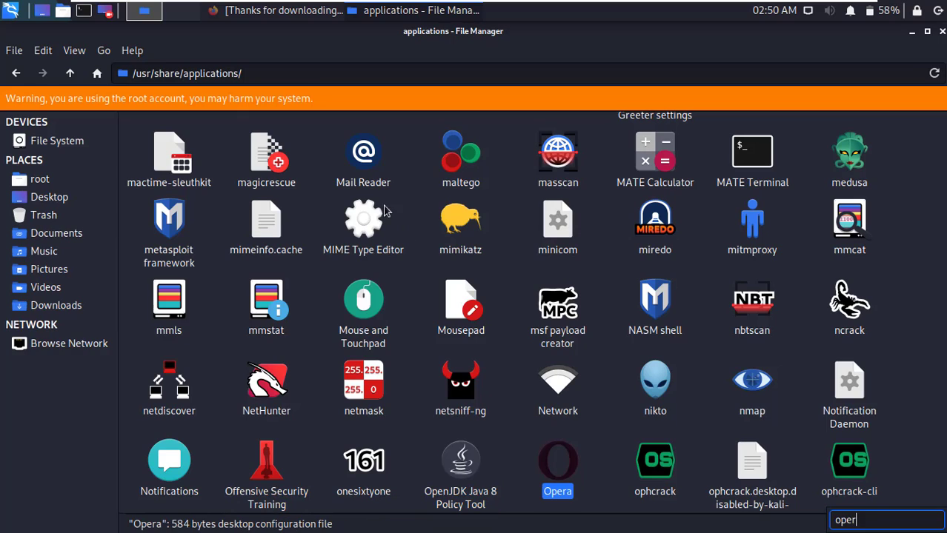
mouse_move(556, 474)
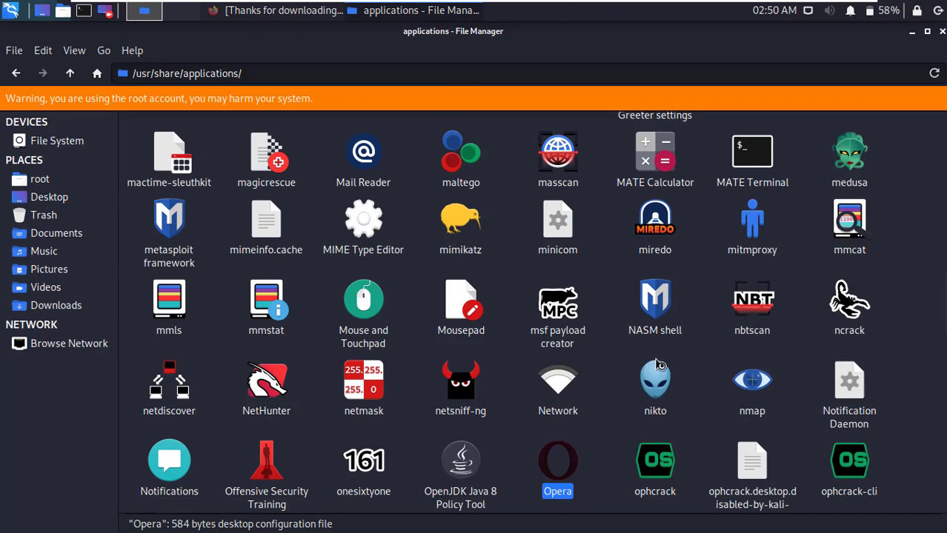
double_click(557, 460)
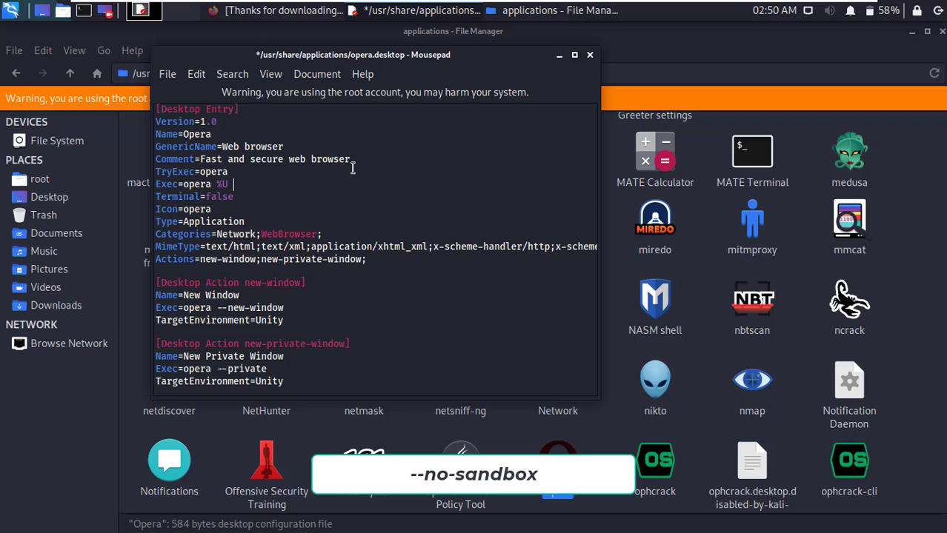
Append --no-sandbox to the Exec=opera %U line in opera.desktop
text(--no)
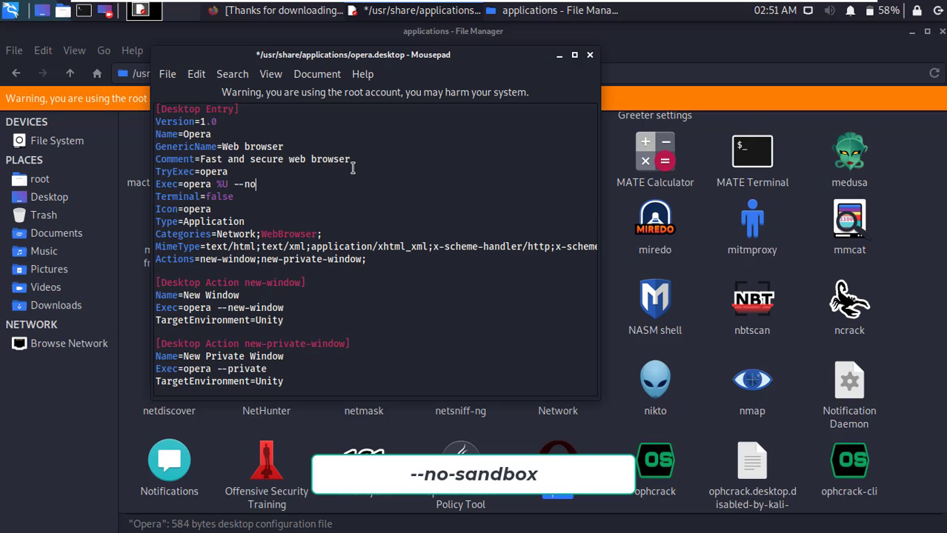
text(sand)
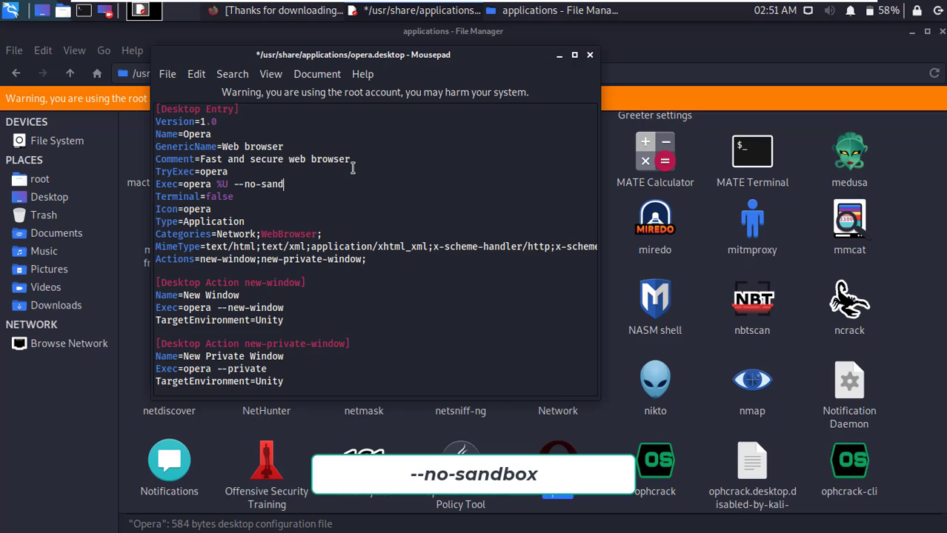
text(box)
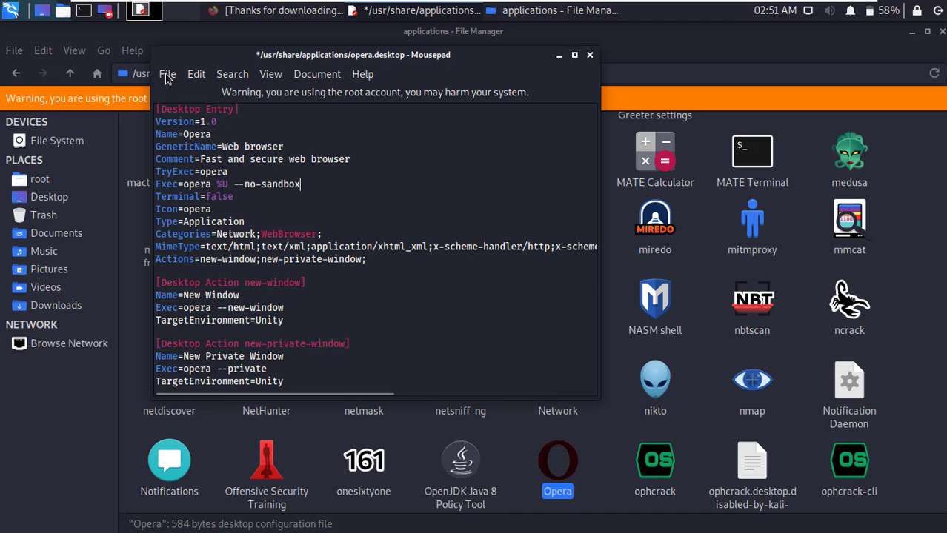
Save opera.desktop from the File menu and close Mousepad
click(167, 73)
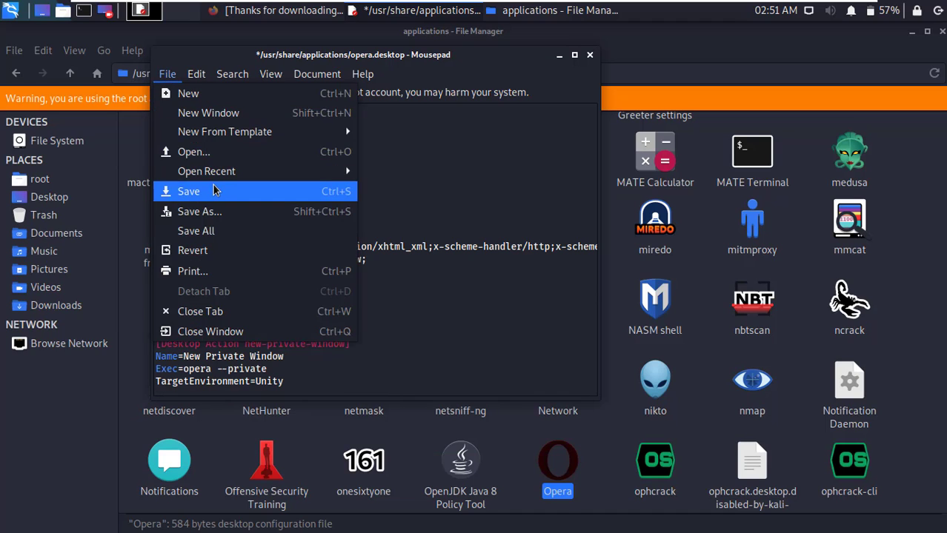
click(188, 191)
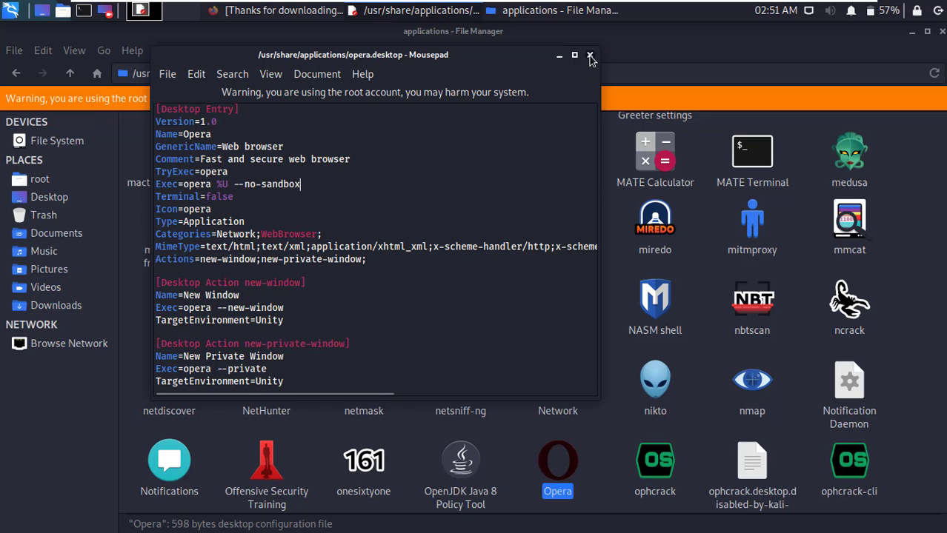
click(590, 55)
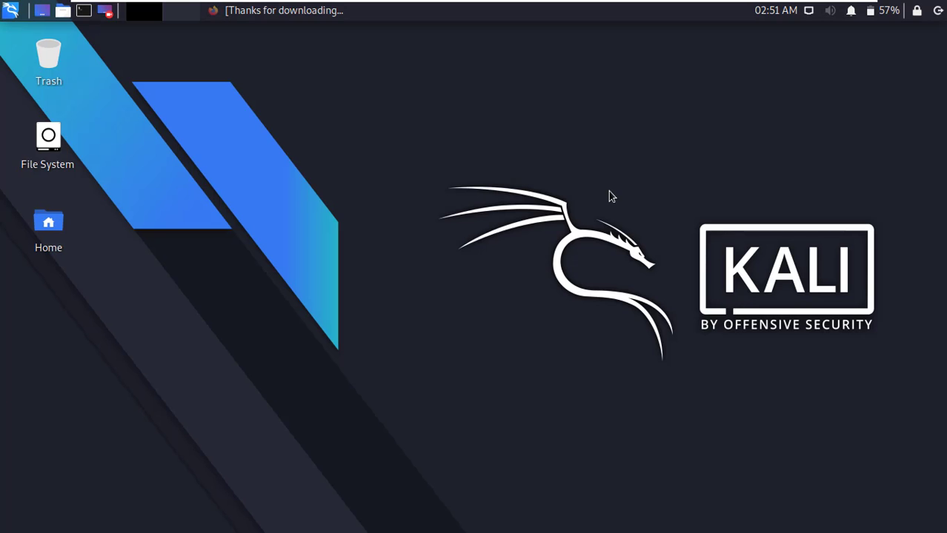
mouse_move(11, 10)
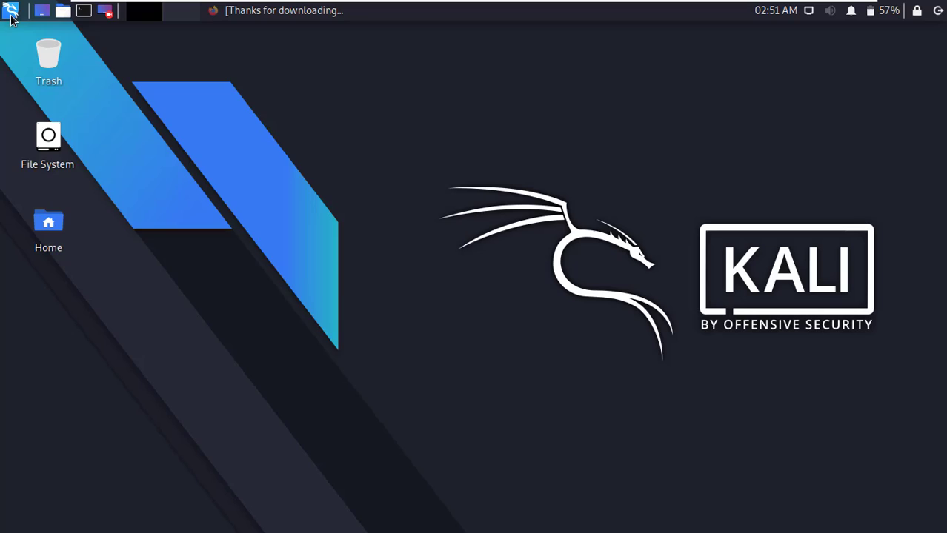
Search 'op' in the Kali applications menu to launch Opera
click(10, 10)
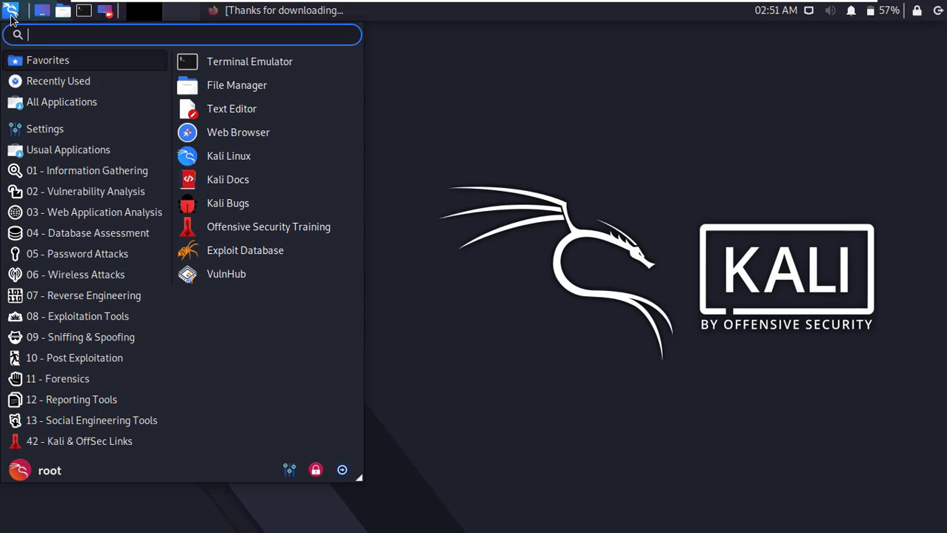
text(op)
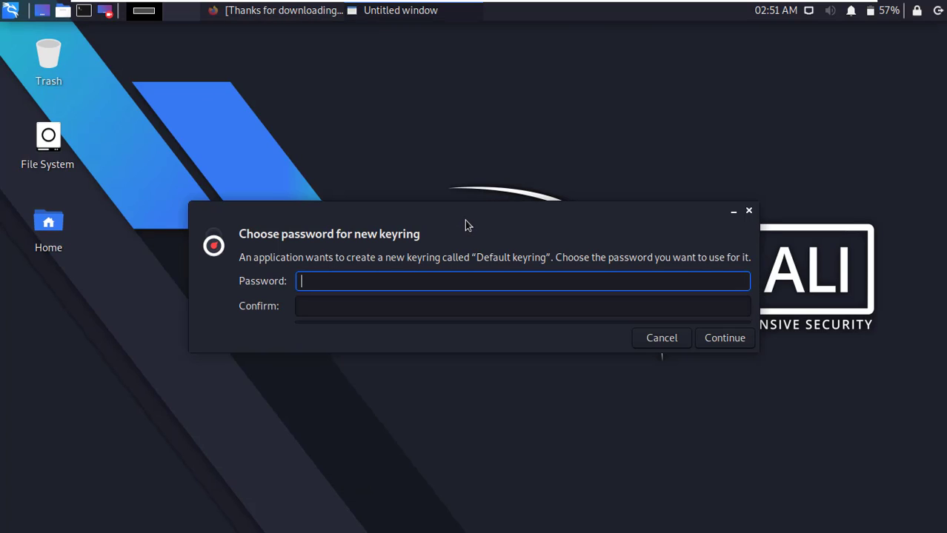
mouse_move(519, 225)
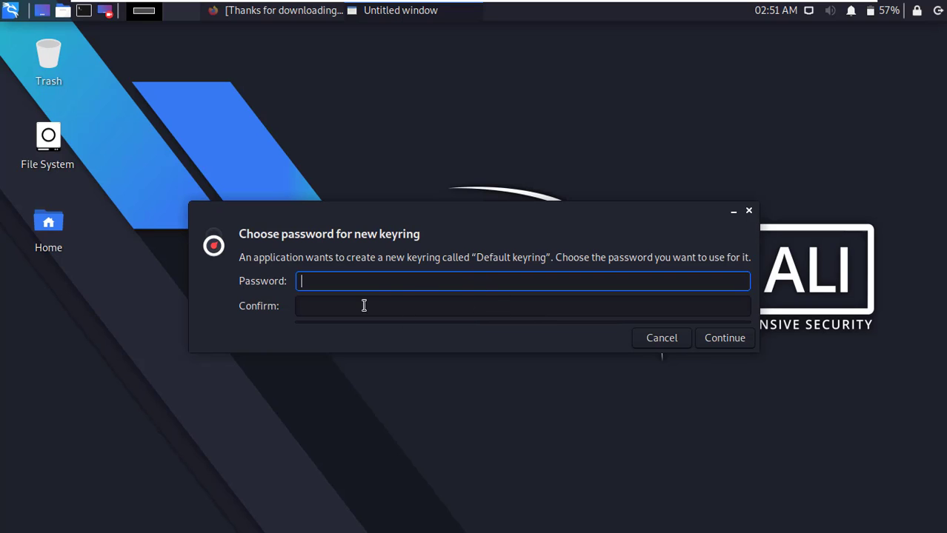
Continue with an empty keyring password and confirm unencrypted password storage
click(724, 338)
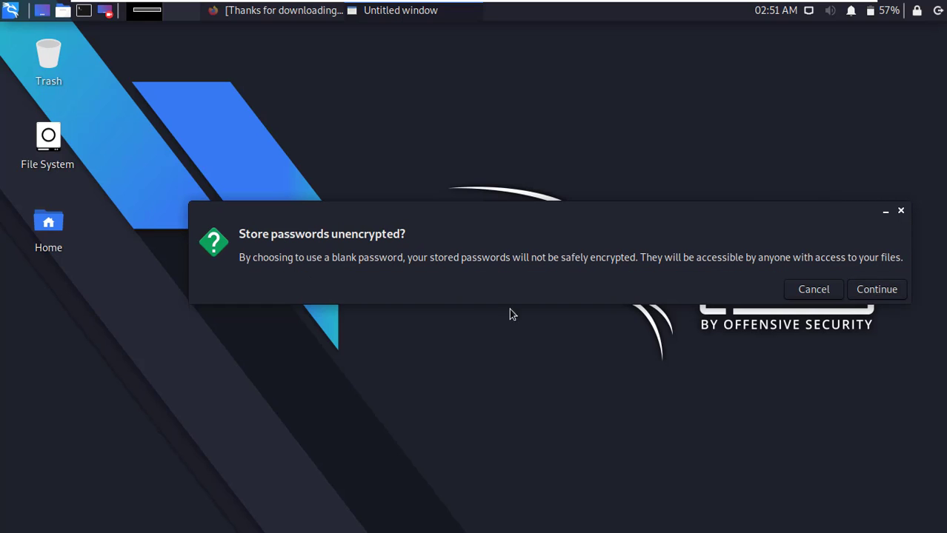
click(876, 289)
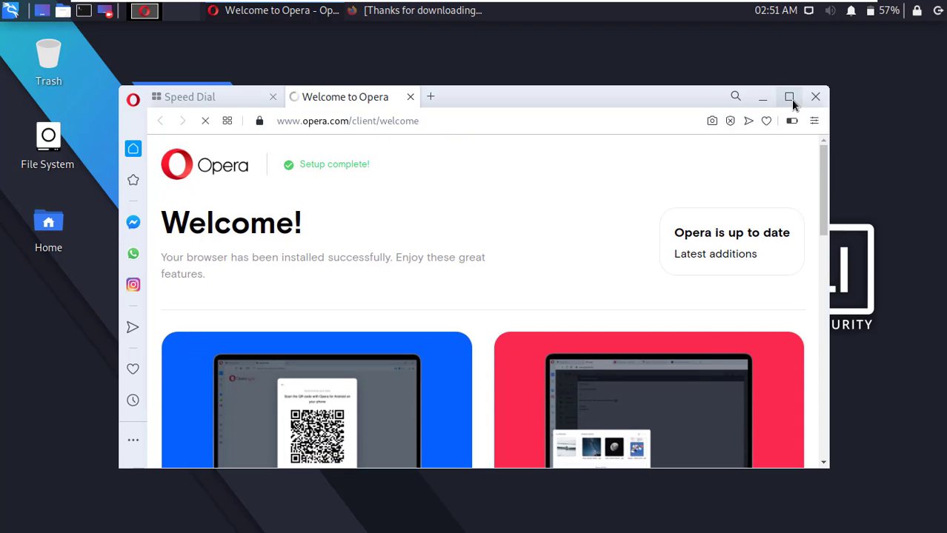
Maximize the Opera window and show the Easy setup panel
click(788, 97)
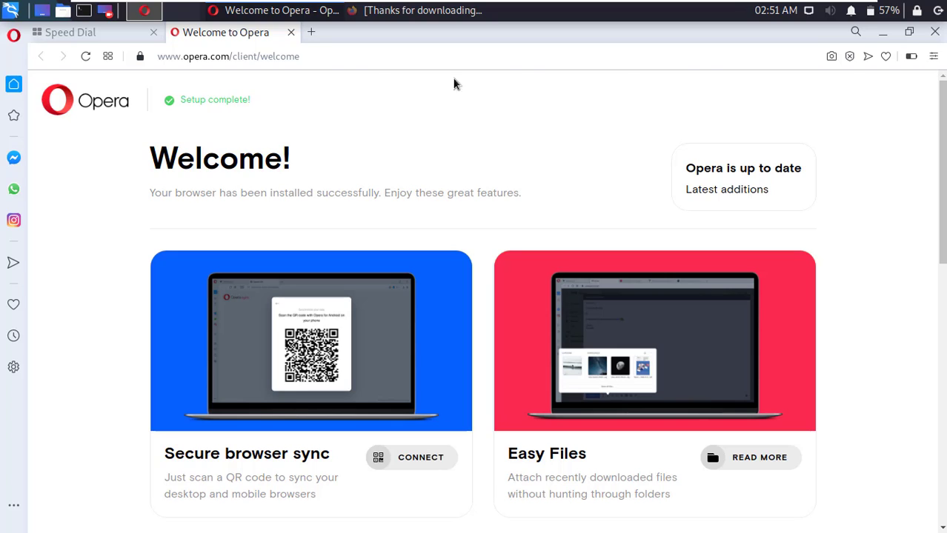
mouse_move(911, 55)
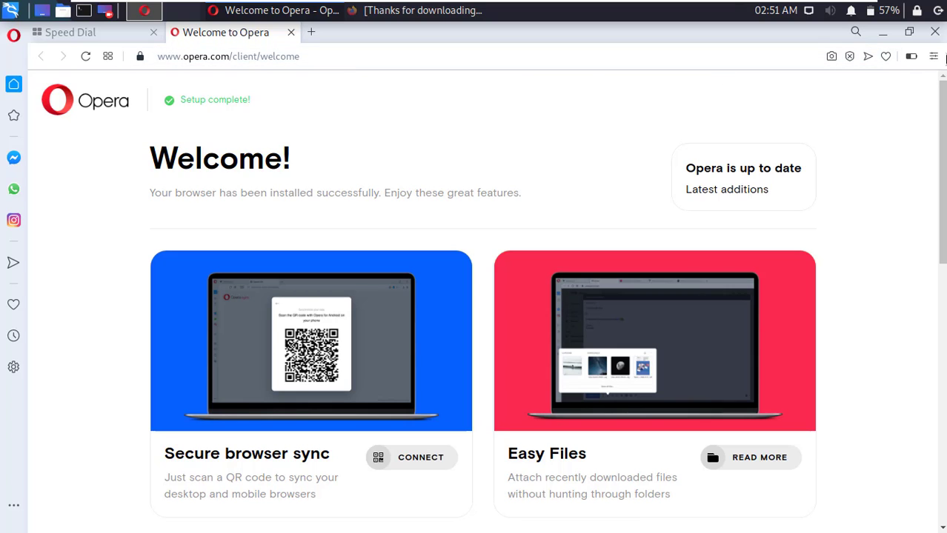
mouse_move(796, 123)
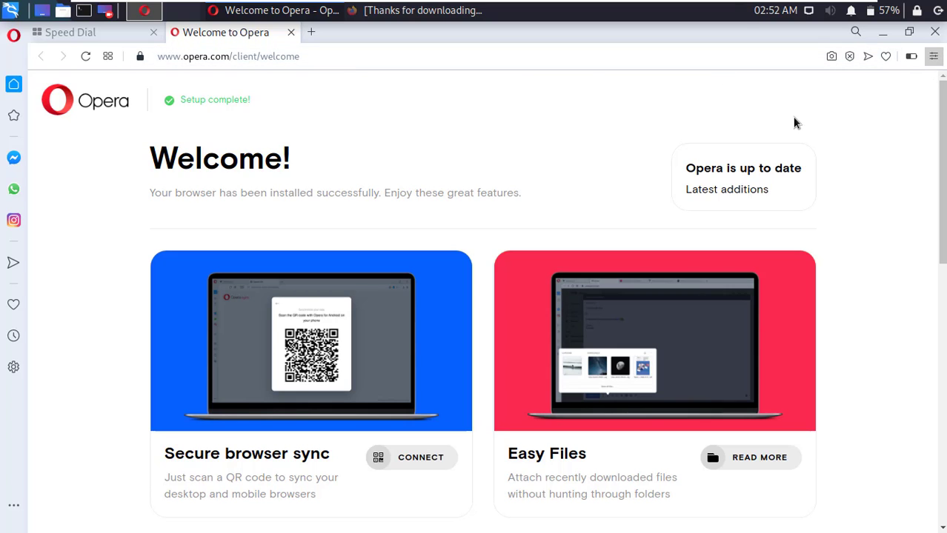
click(911, 57)
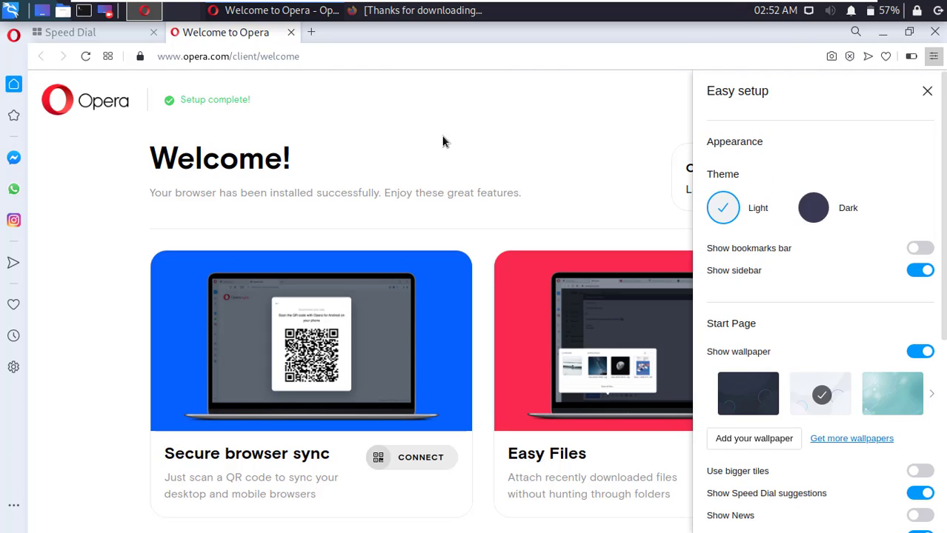